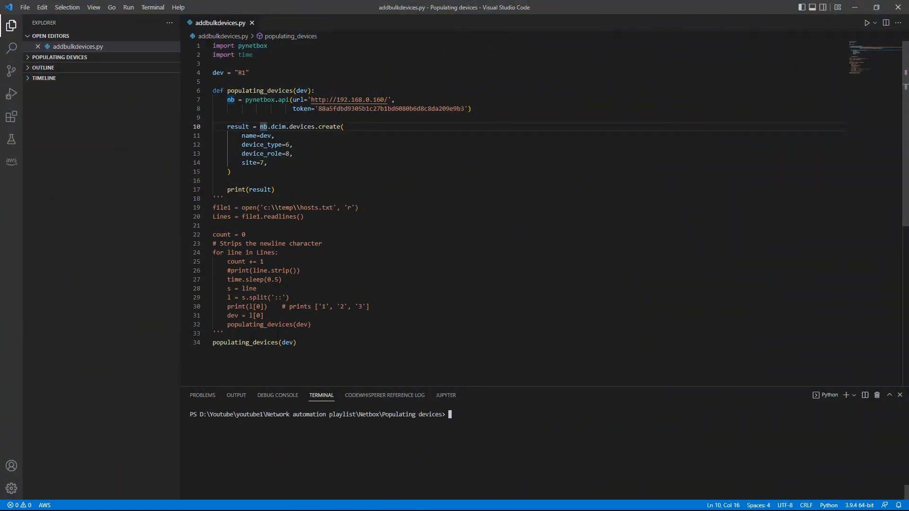
Enter the pip command to install pynetbox from C:\Python39\Scripts\pip.exe.
{"action": "type", "text": "C:\\Python39\\Scripts\\pip.exe install pynetbox"}
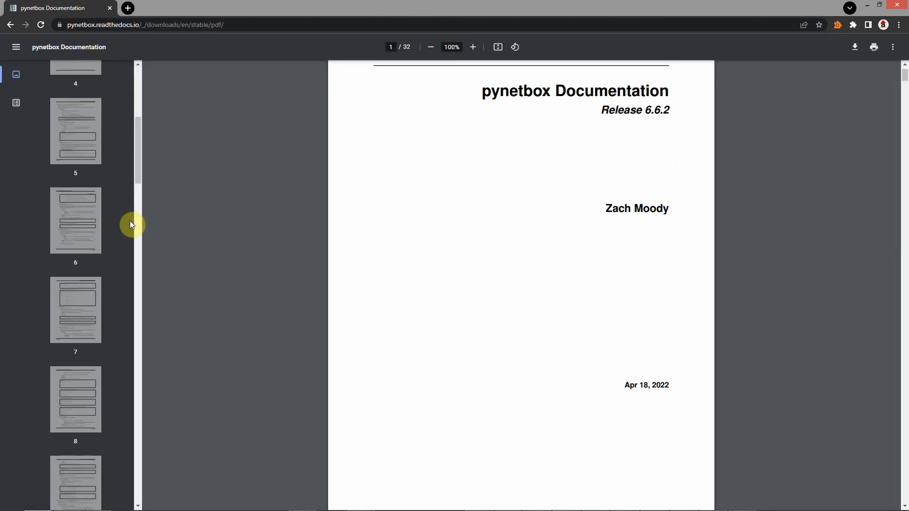
Scroll the pynetbox PDF to the devices.create examples on page 7 and highlight the bulk-creation example.
{"action": "scroll", "scroll_direction": "down", "scroll_amount": 3}
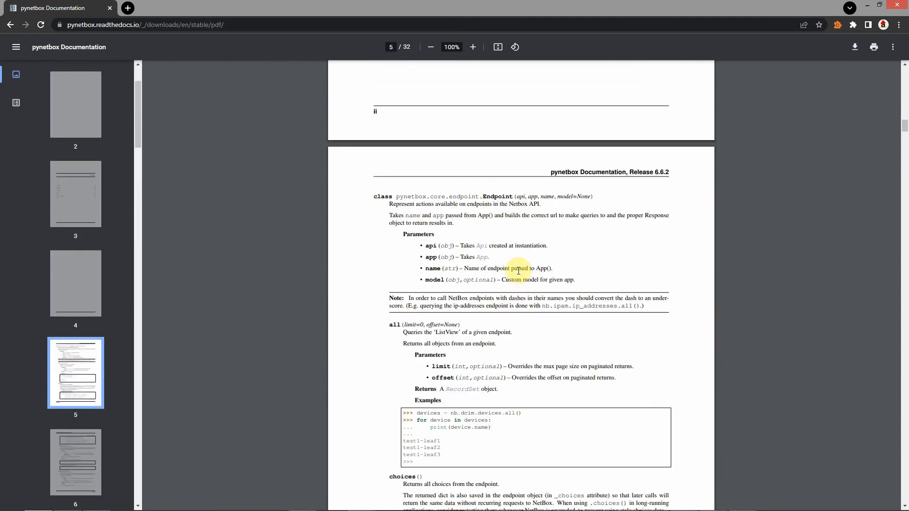
{"action": "scroll", "scroll_direction": "down", "scroll_amount": 3}
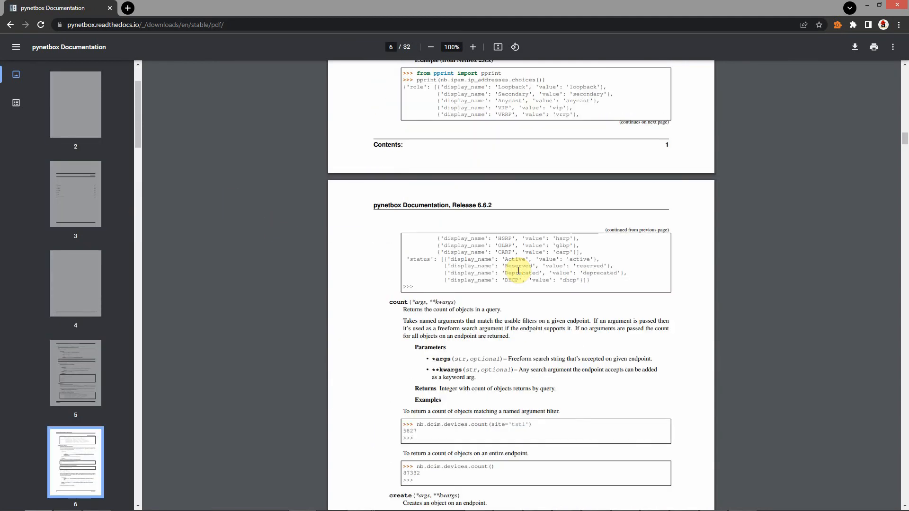
{"action": "scroll", "scroll_direction": "down", "scroll_amount": 3}
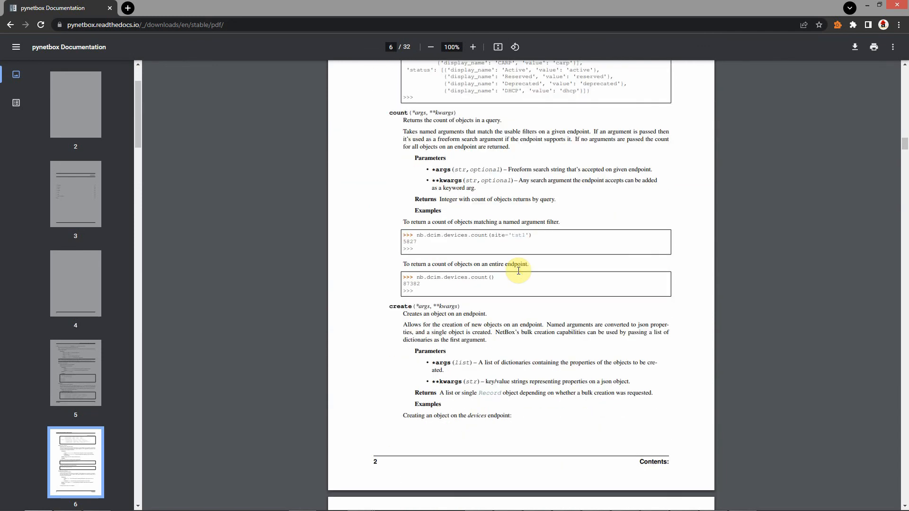
{"action": "mouse_move", "coordinate": [479, 265]}
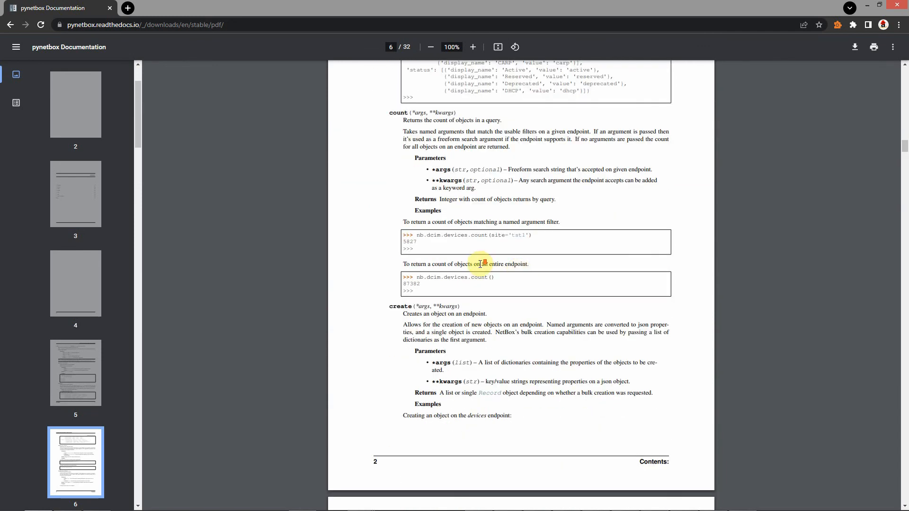
{"action": "scroll", "scroll_direction": "down", "scroll_amount": 3}
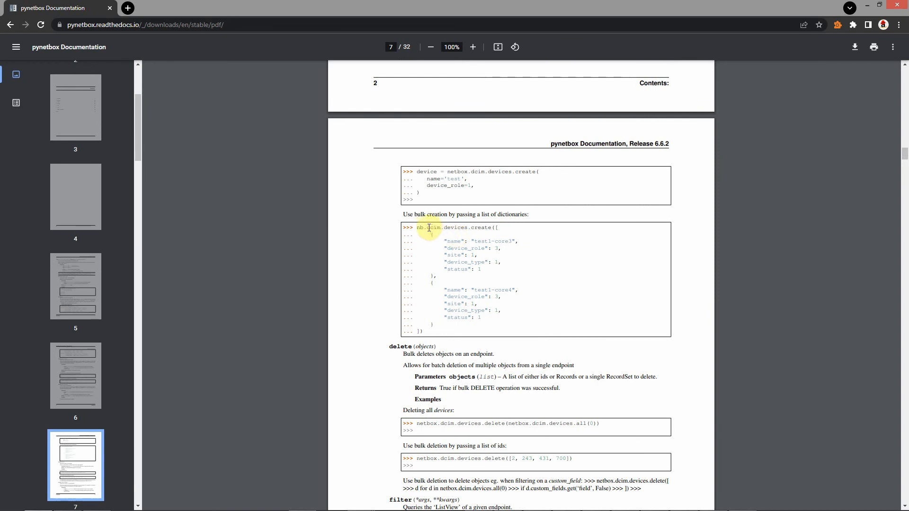
{"action": "left_click_drag", "start_coordinate": [418, 227], "coordinate": [507, 243]}
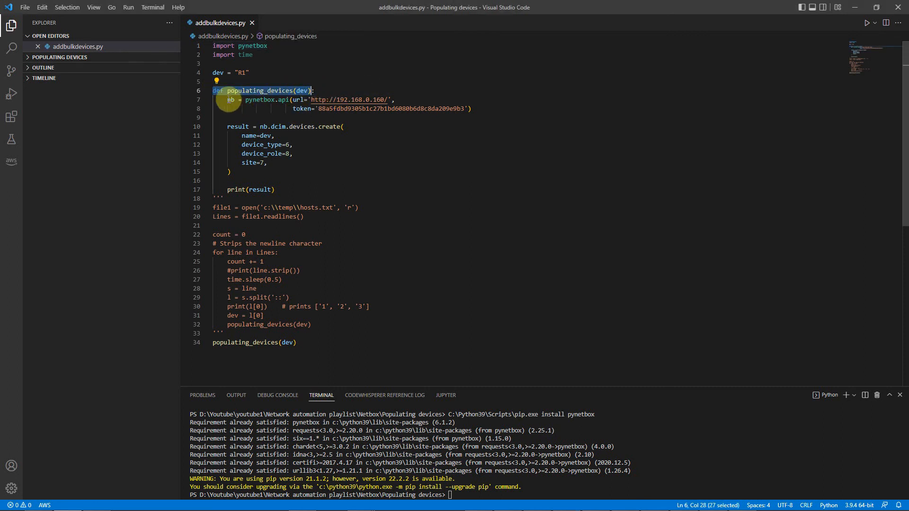
Highlight the pynetbox.api call on line 7 of the script.
{"action": "left_click", "coordinate": [230, 99]}
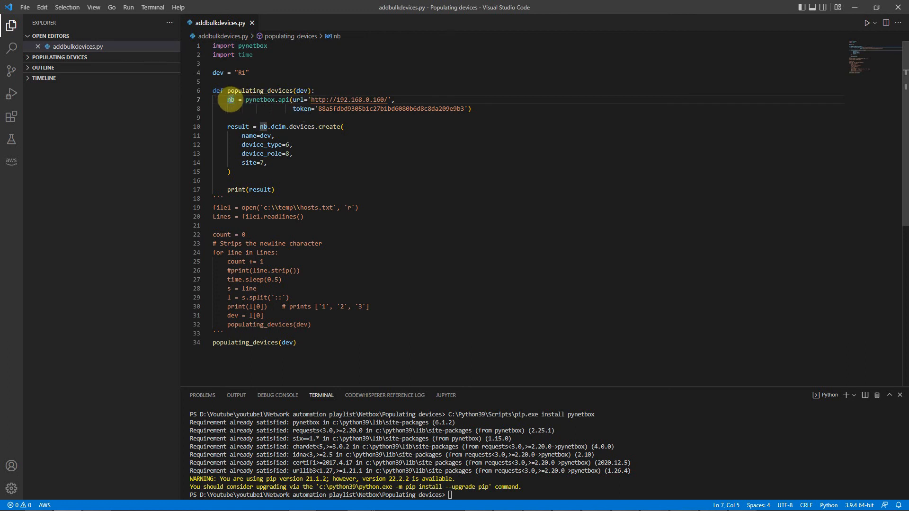
{"action": "double_click", "coordinate": [260, 100]}
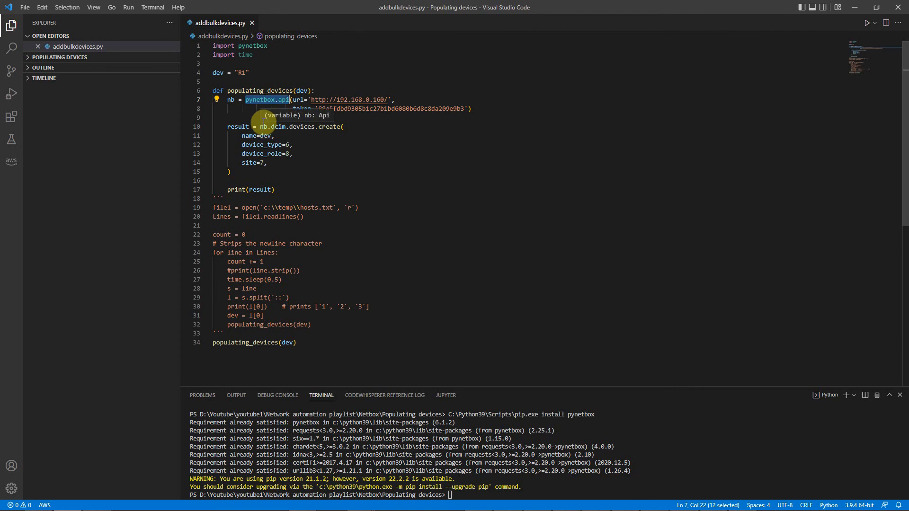
{"action": "mouse_move", "coordinate": [230, 103]}
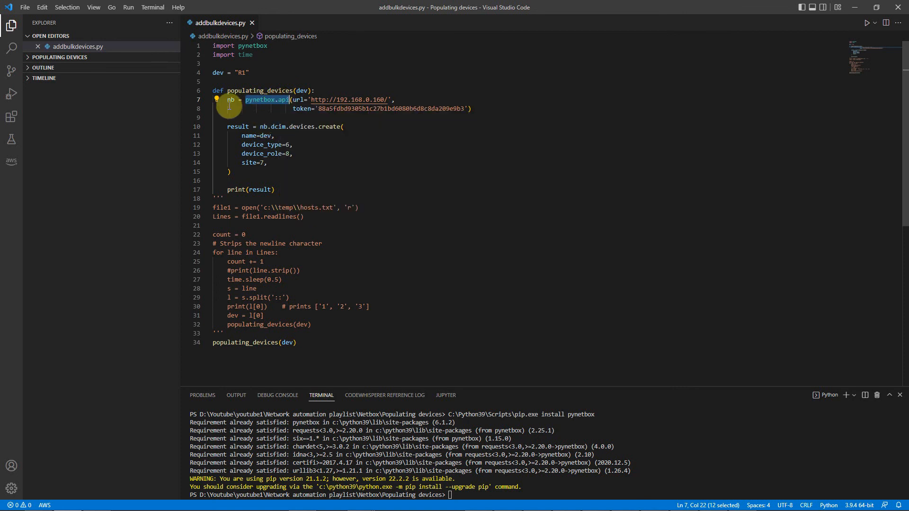
{"action": "mouse_move", "coordinate": [461, 148]}
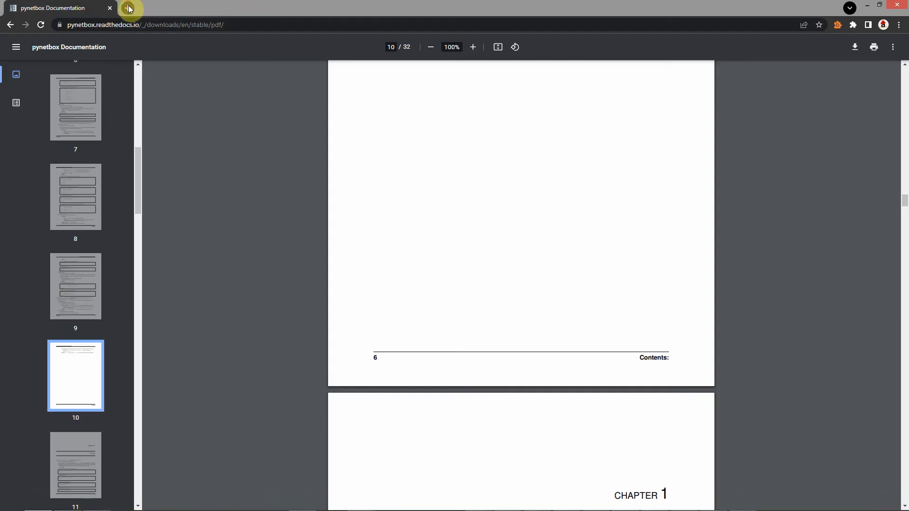
Reach the NetBox login page at 192.168.0.160 in a new tab.
{"action": "left_click", "coordinate": [131, 7]}
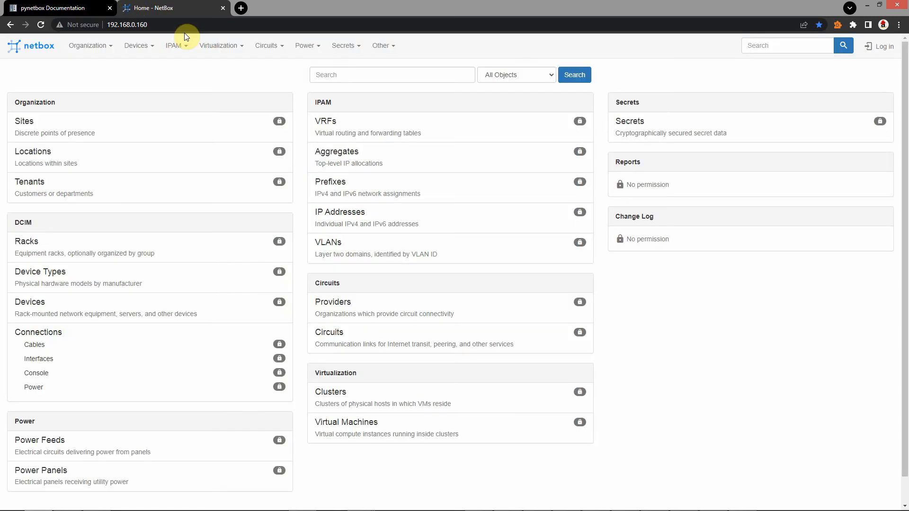
{"action": "left_click", "coordinate": [881, 46]}
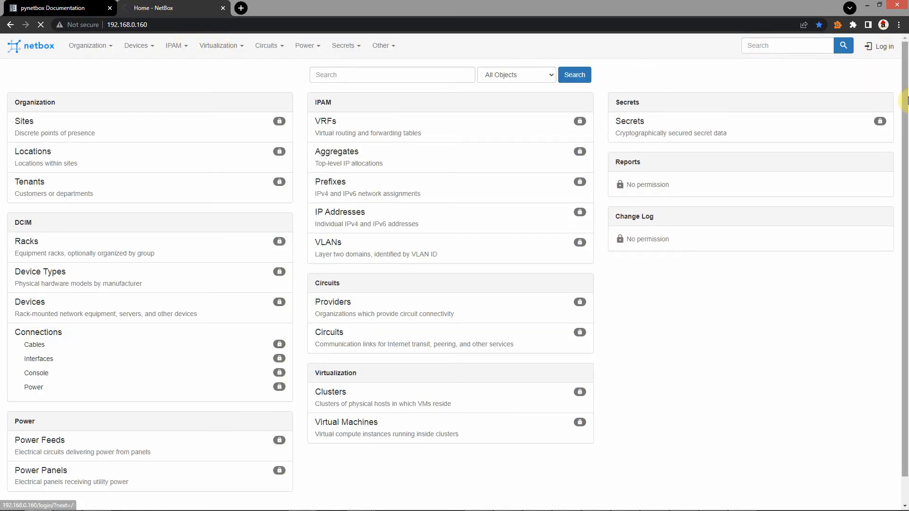
{"action": "left_click", "coordinate": [879, 46]}
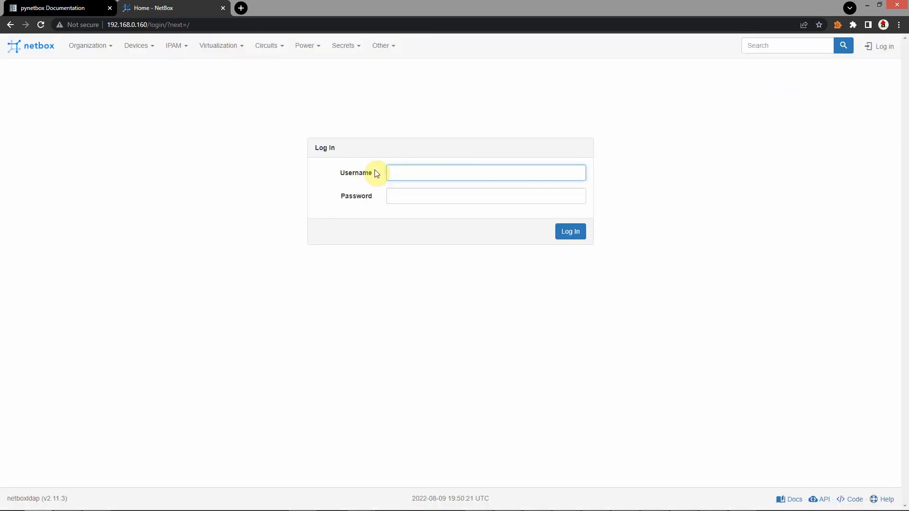
Log in to NetBox as admin with its password.
{"action": "type", "text": "admin"}
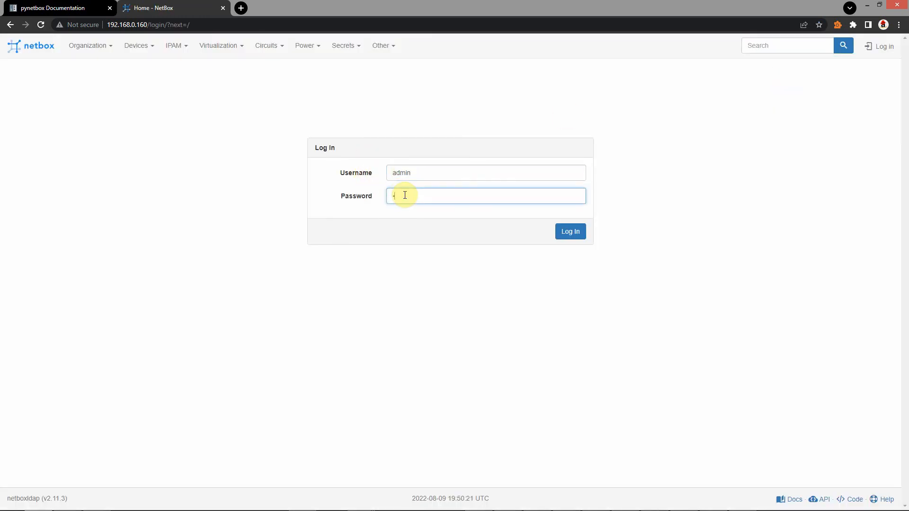
{"action": "type", "text": "password"}
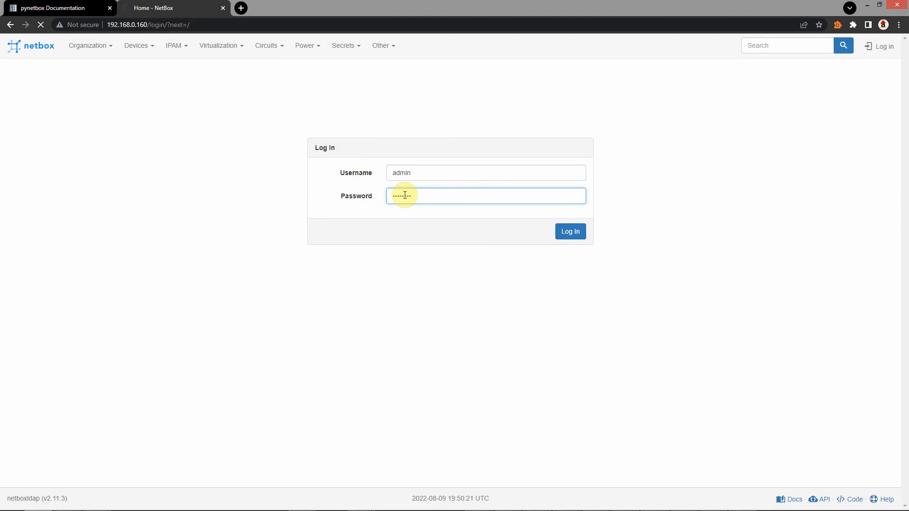
{"action": "left_click", "coordinate": [569, 232]}
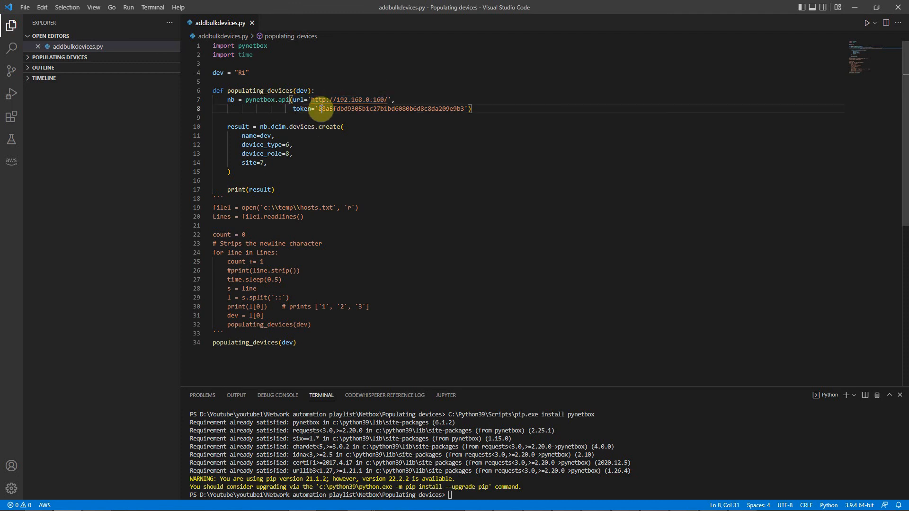
{"action": "left_click_drag", "start_coordinate": [322, 109], "coordinate": [457, 109]}
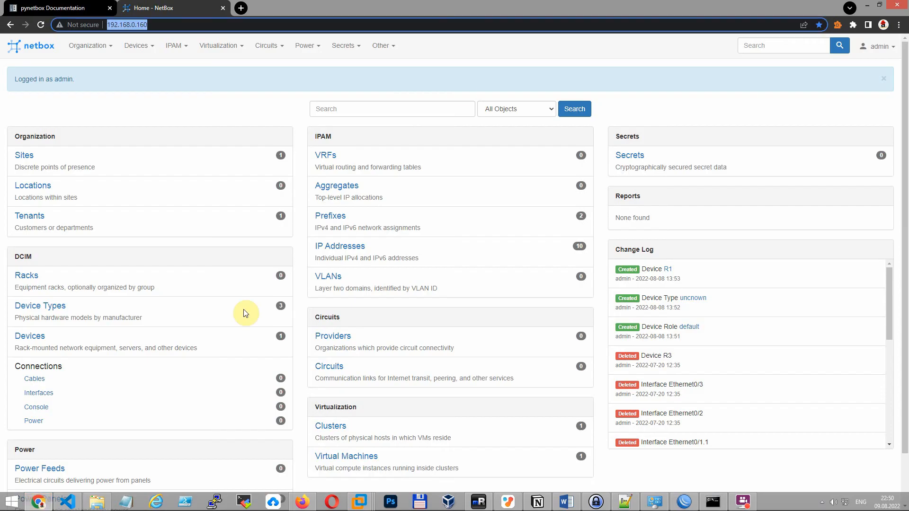
Go to the NetBox administration site and its list of API tokens.
{"action": "left_click", "coordinate": [878, 46]}
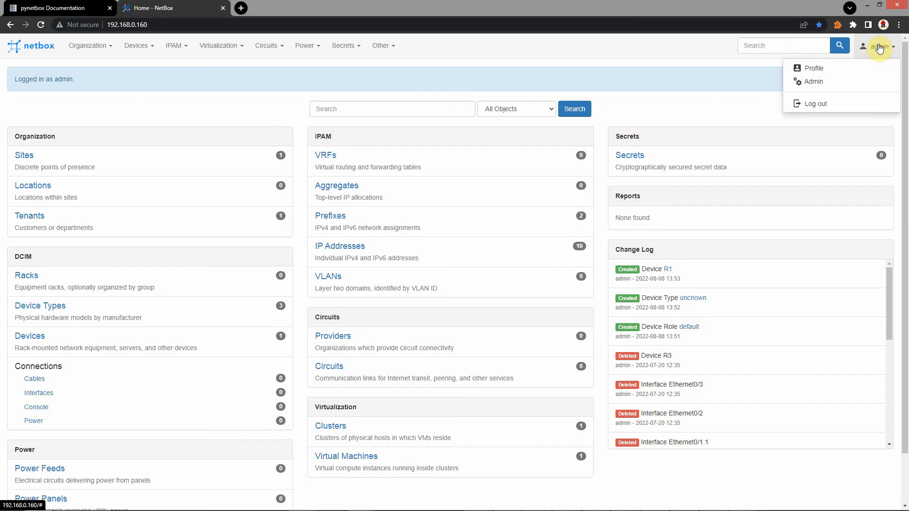
{"action": "left_click", "coordinate": [812, 81]}
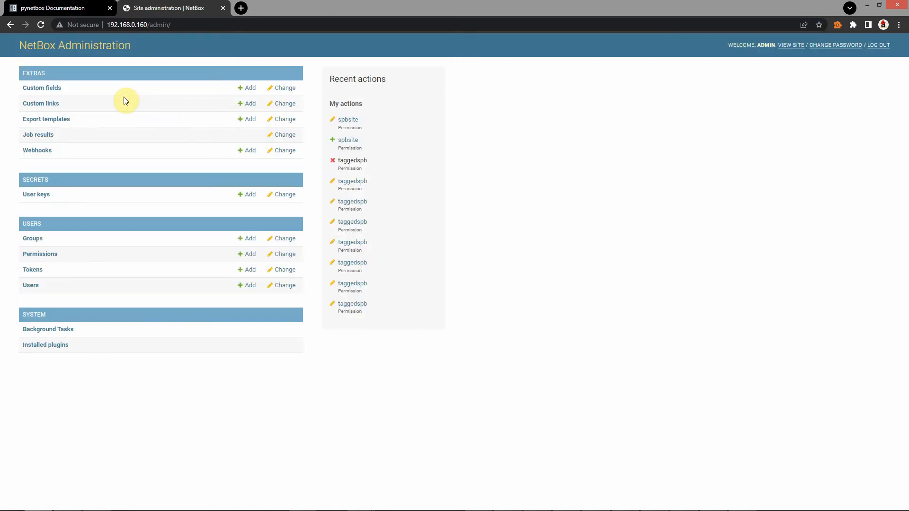
{"action": "mouse_move", "coordinate": [127, 273]}
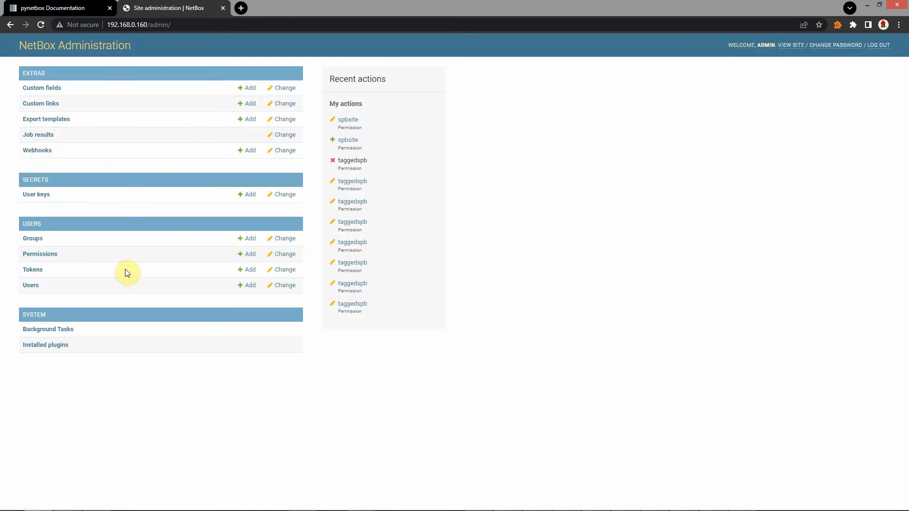
{"action": "mouse_move", "coordinate": [33, 270]}
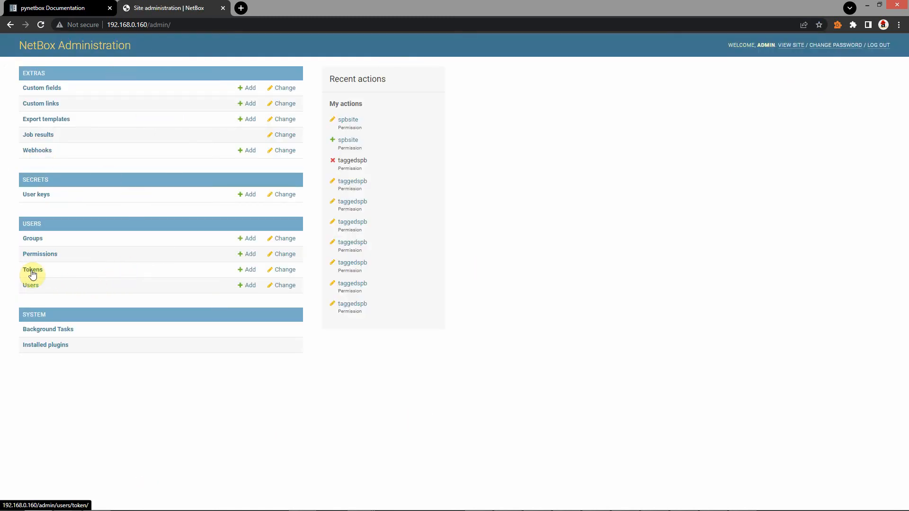
{"action": "left_click", "coordinate": [32, 269]}
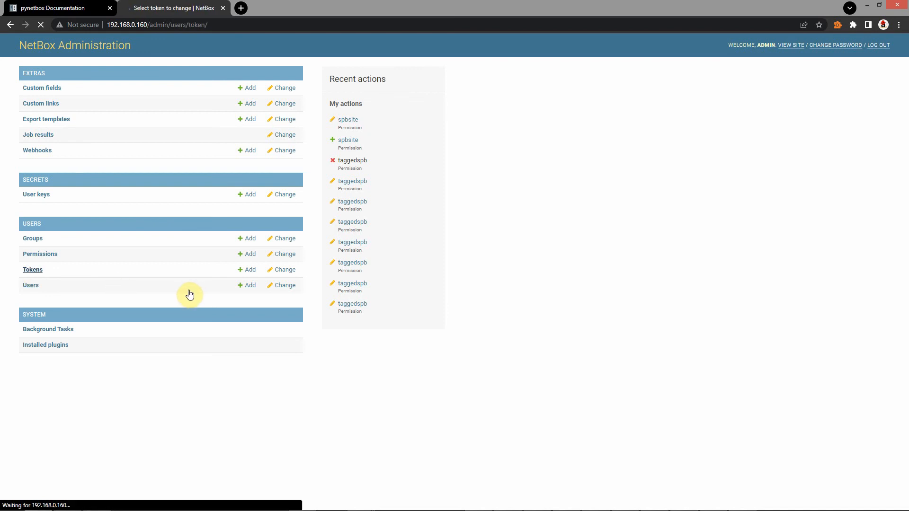
{"action": "left_click", "coordinate": [32, 270]}
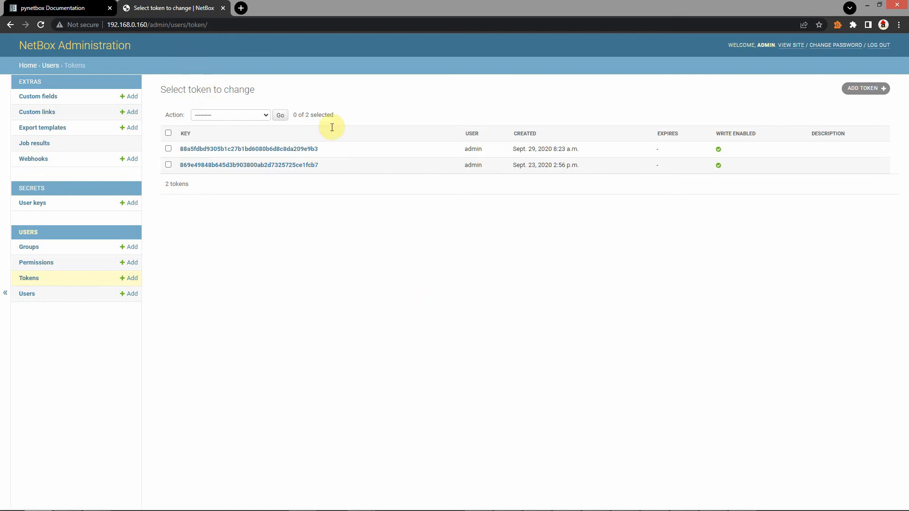
{"action": "mouse_move", "coordinate": [432, 148]}
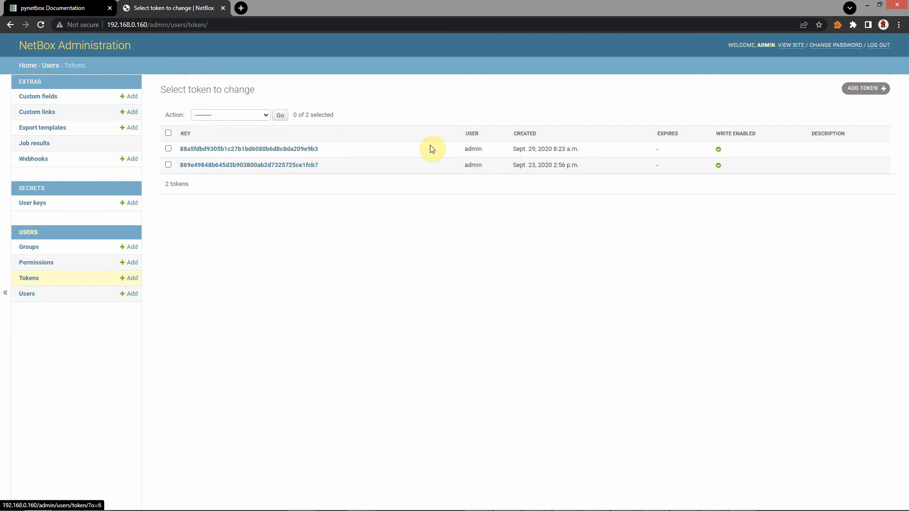
Start a new API token and review the users it can belong to.
{"action": "left_click", "coordinate": [865, 88]}
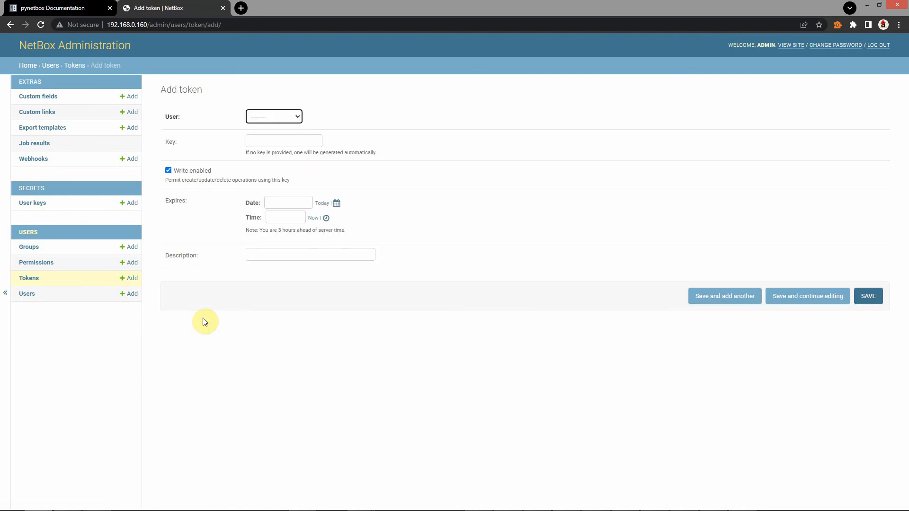
{"action": "left_click", "coordinate": [273, 117]}
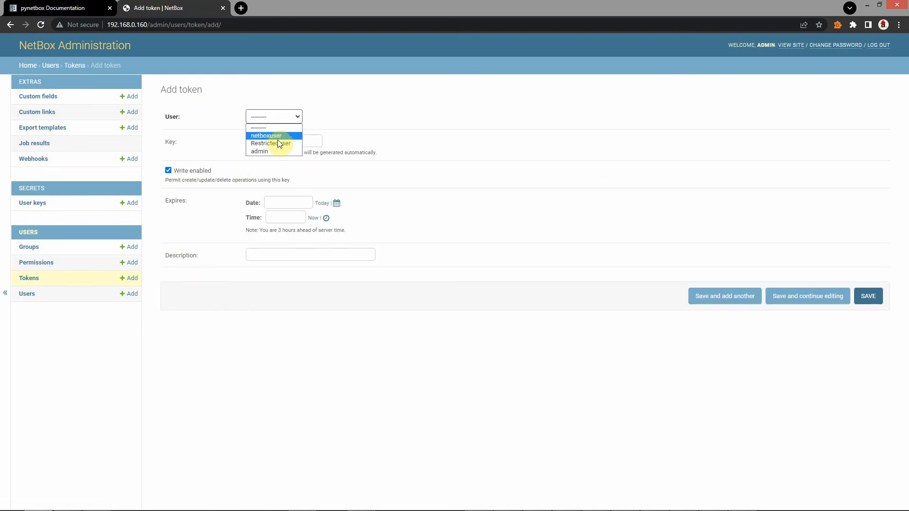
{"action": "mouse_move", "coordinate": [261, 151]}
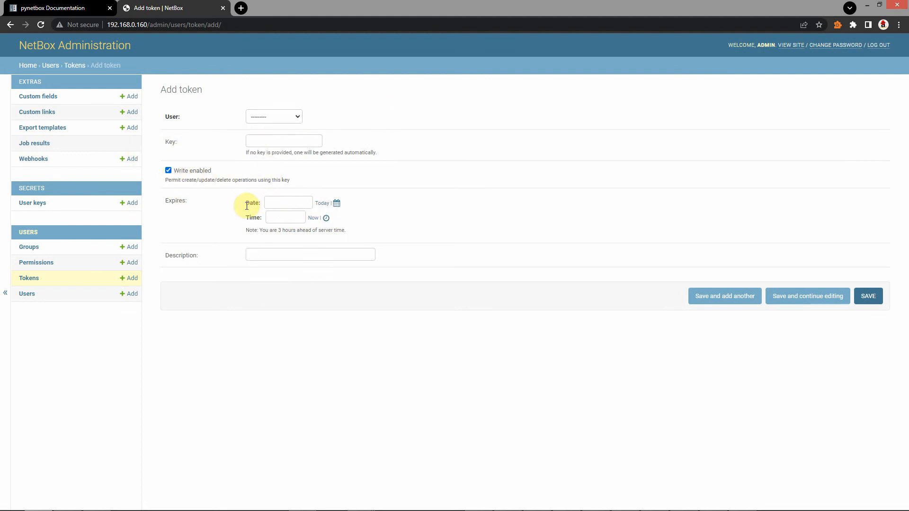
{"action": "mouse_move", "coordinate": [792, 327]}
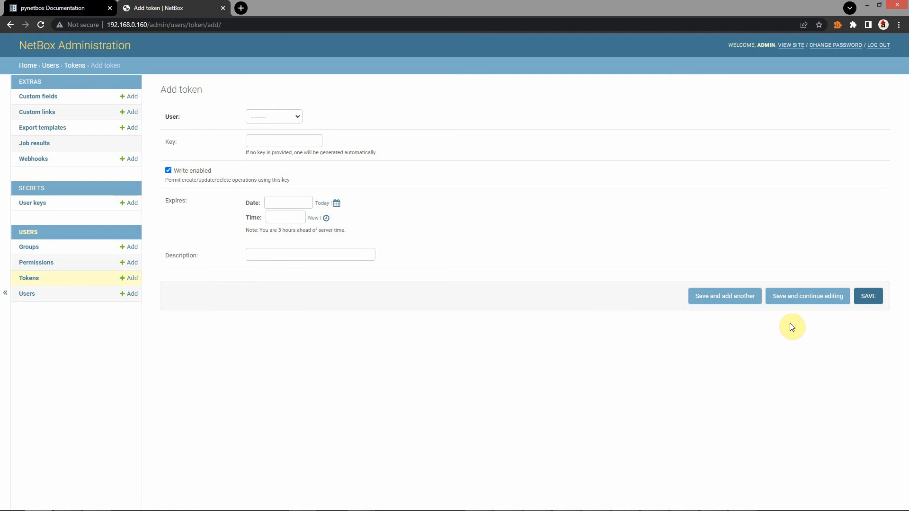
{"action": "mouse_move", "coordinate": [37, 50]}
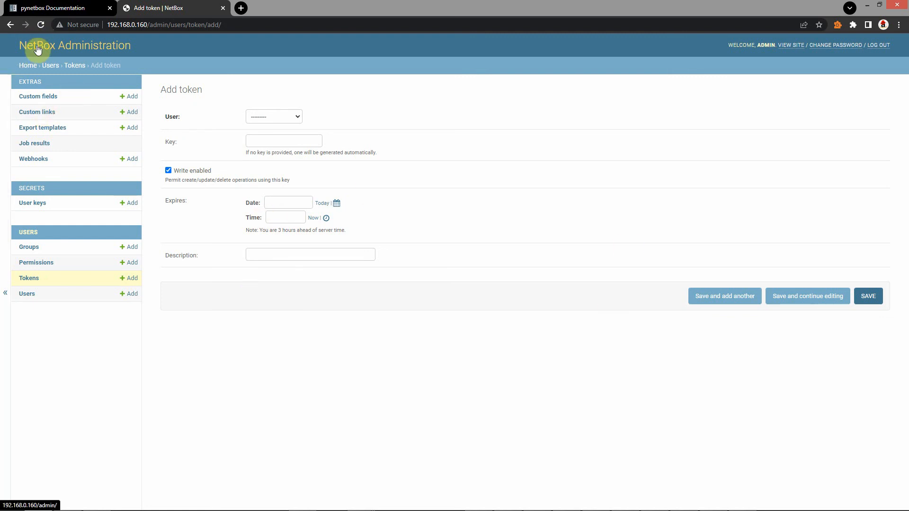
{"action": "mouse_move", "coordinate": [128, 405]}
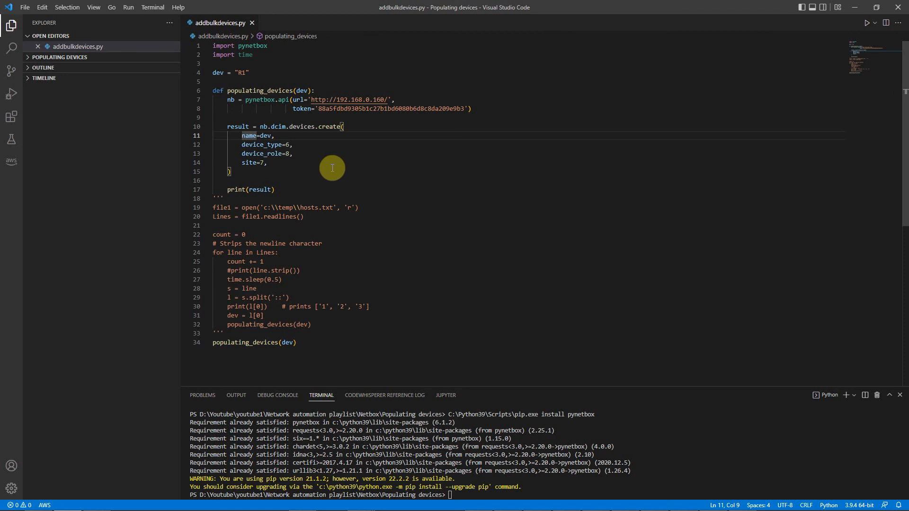
{"action": "mouse_move", "coordinate": [277, 153]}
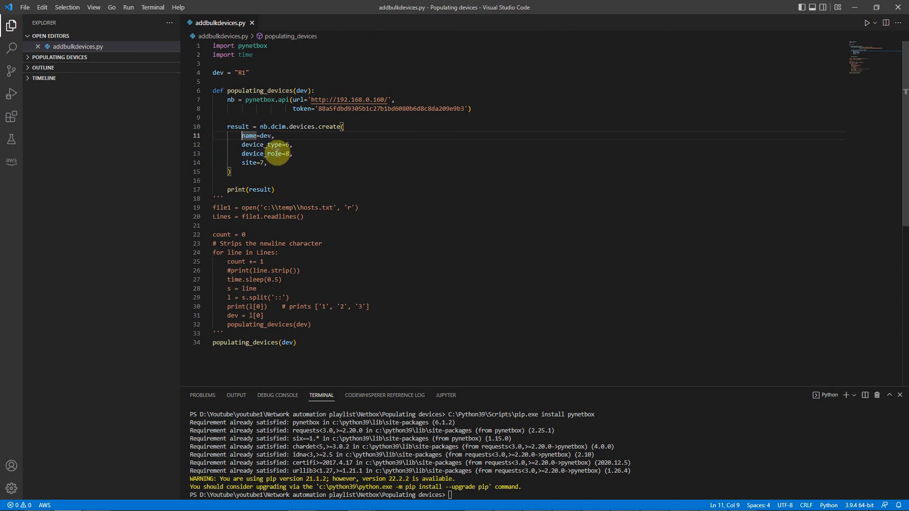
{"action": "mouse_move", "coordinate": [32, 192]}
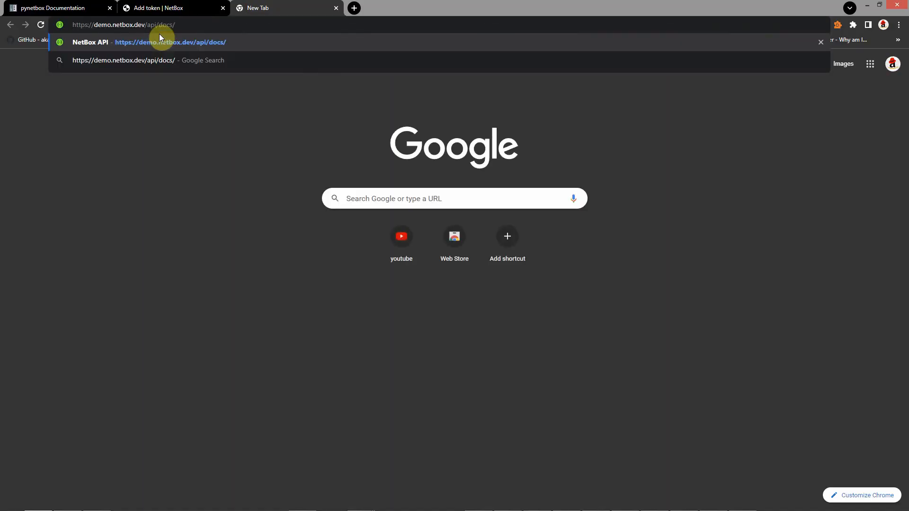
Browse the demo NetBox API docs down to the POST /dcim/devices/ entry.
{"action": "left_click", "coordinate": [170, 42]}
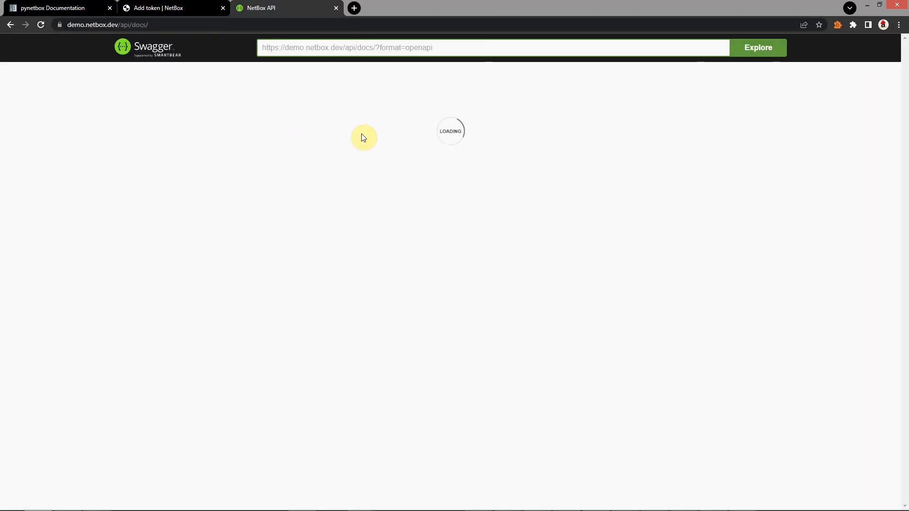
{"action": "mouse_move", "coordinate": [367, 138]}
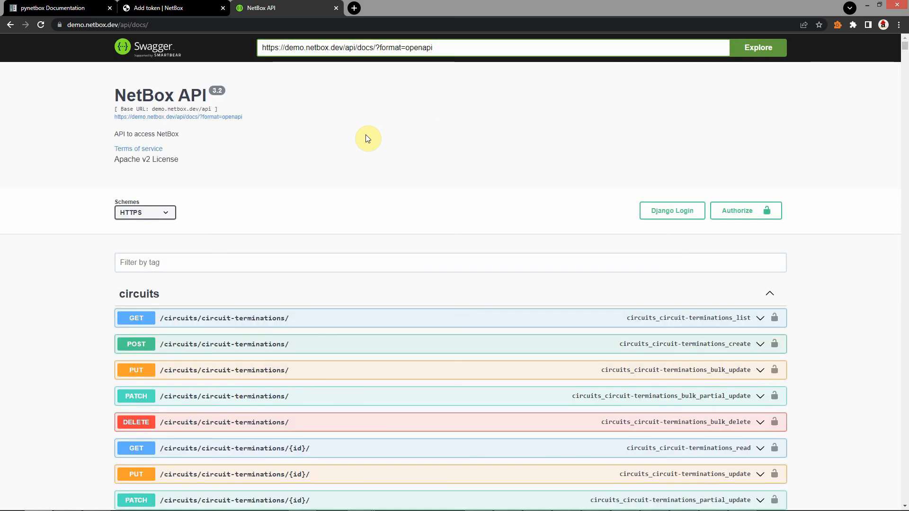
{"action": "scroll", "scroll_direction": "down", "scroll_amount": 3}
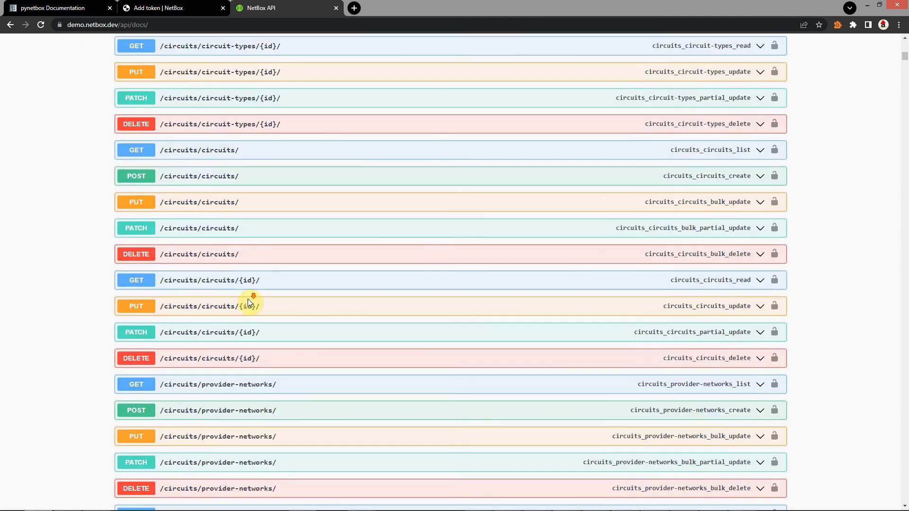
{"action": "scroll", "scroll_direction": "down", "scroll_amount": 3}
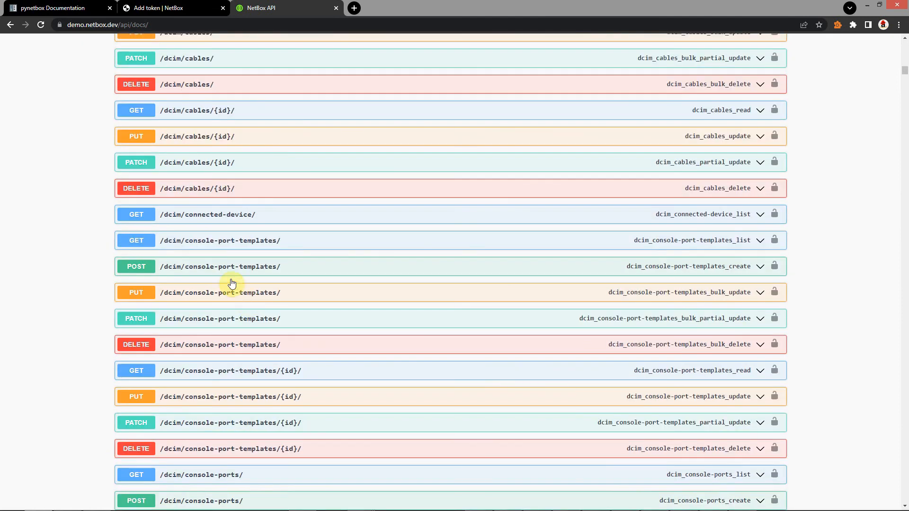
{"action": "mouse_move", "coordinate": [201, 237]}
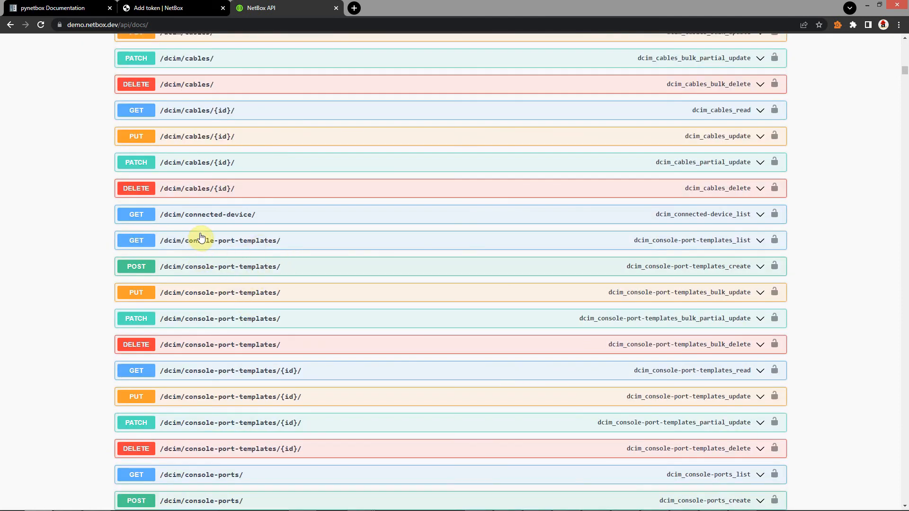
{"action": "scroll", "scroll_direction": "down", "scroll_amount": 3}
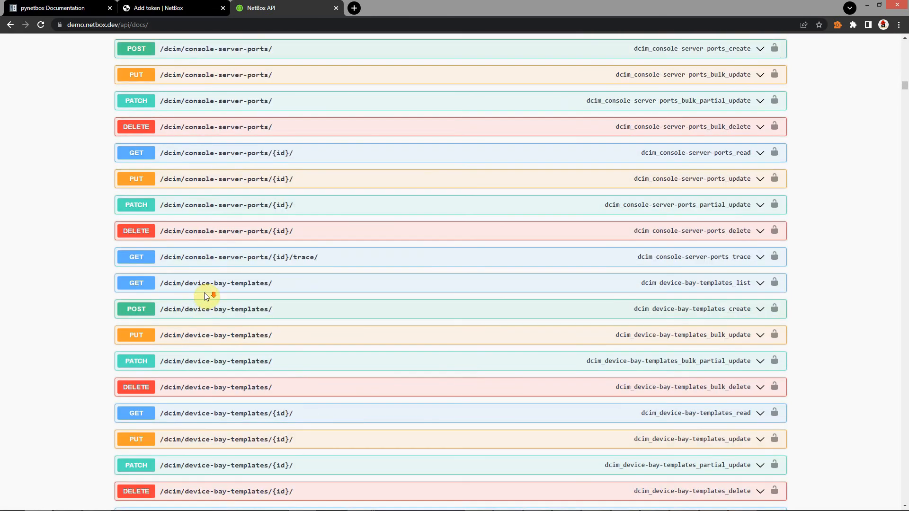
{"action": "scroll", "scroll_direction": "down", "scroll_amount": 3}
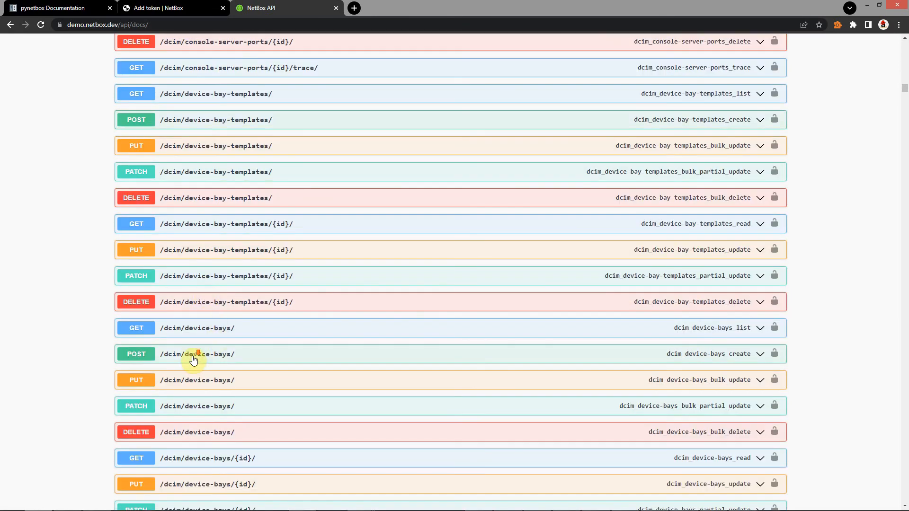
{"action": "scroll", "scroll_direction": "down", "scroll_amount": 3}
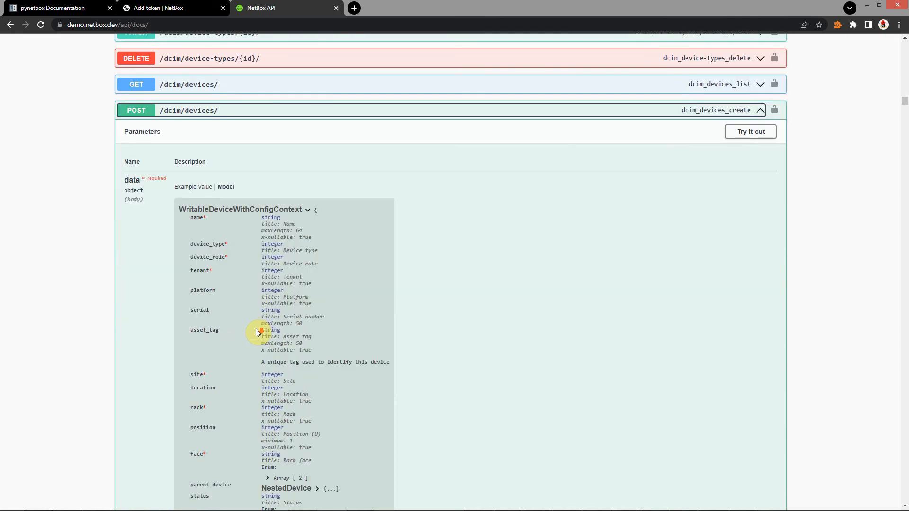
{"action": "scroll", "scroll_direction": "down", "scroll_amount": 3}
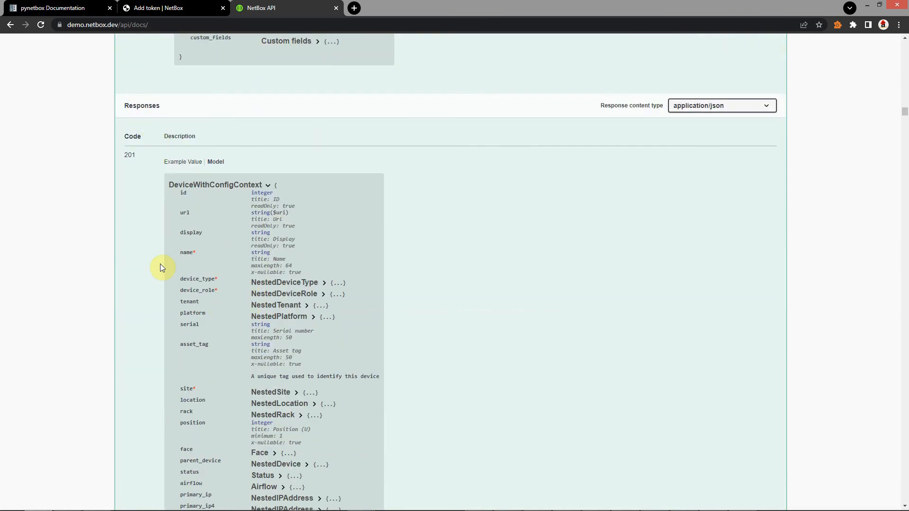
Point out the required name field in the device-create schema.
{"action": "double_click", "coordinate": [186, 252]}
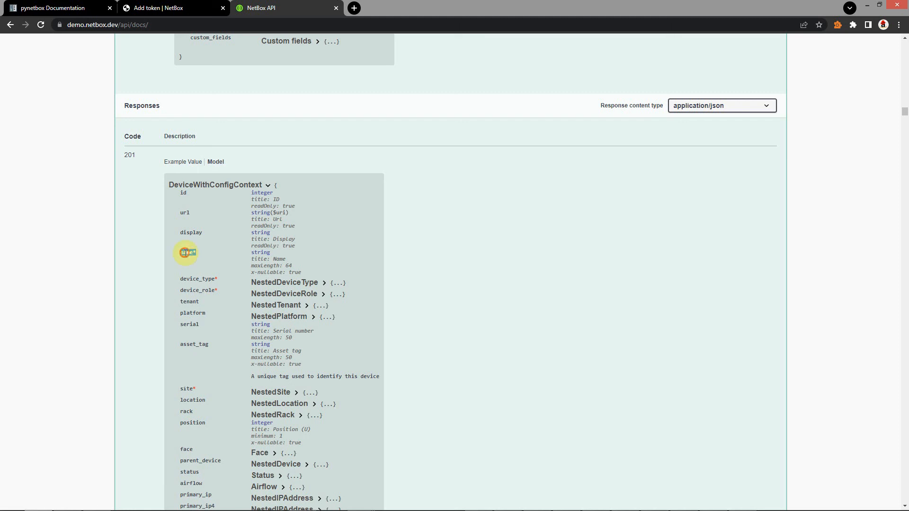
{"action": "double_click", "coordinate": [187, 252]}
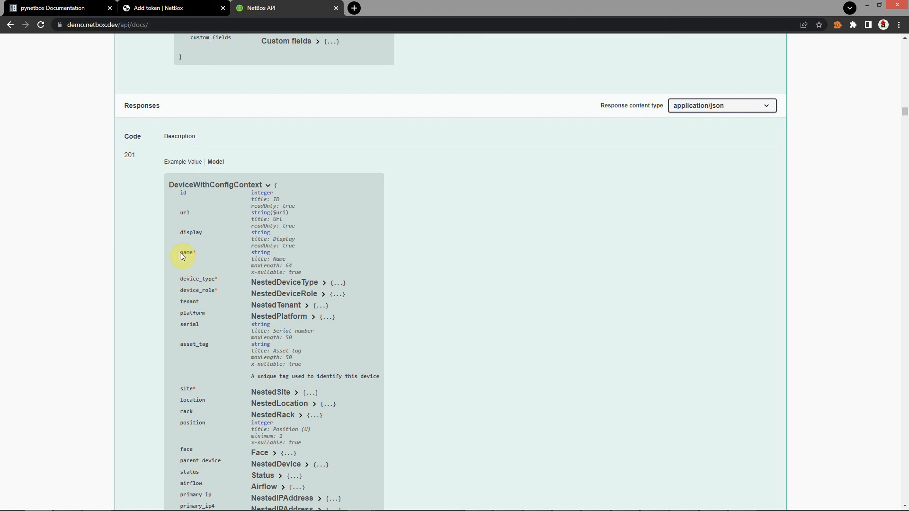
{"action": "double_click", "coordinate": [196, 279]}
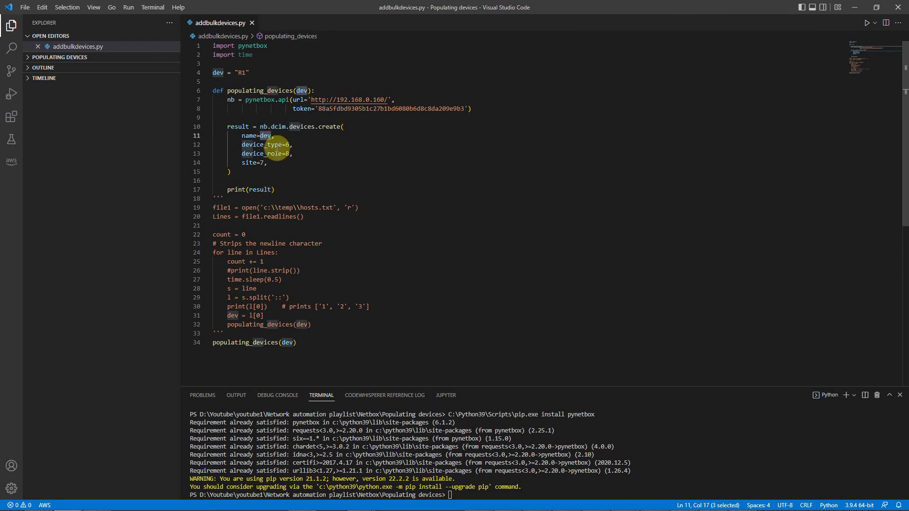
{"action": "double_click", "coordinate": [260, 144]}
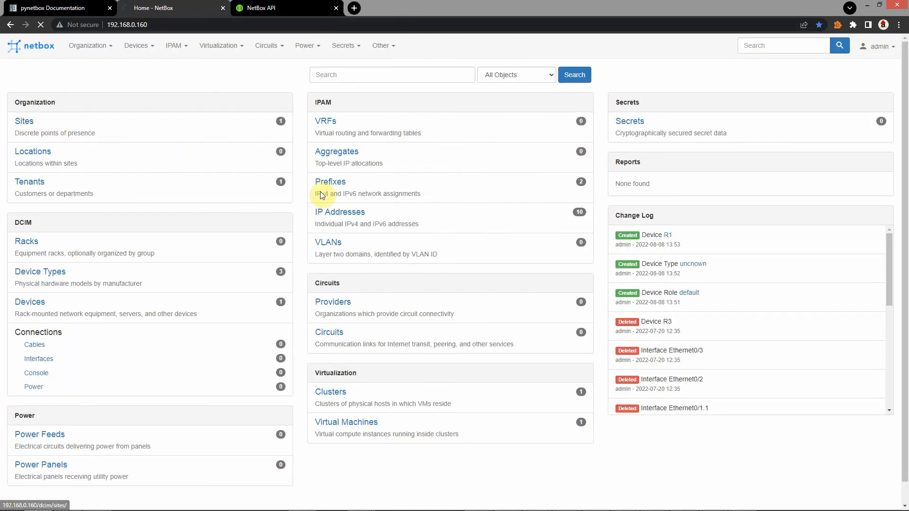
View the spb site's page from Sites, confirming ID 7 and one device, then reach the Devices menu.
{"action": "left_click", "coordinate": [24, 121]}
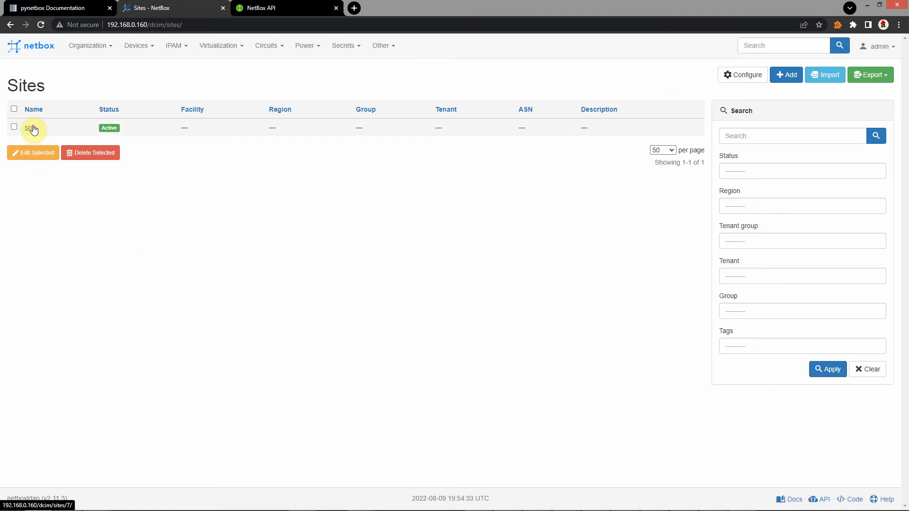
{"action": "left_click", "coordinate": [29, 127]}
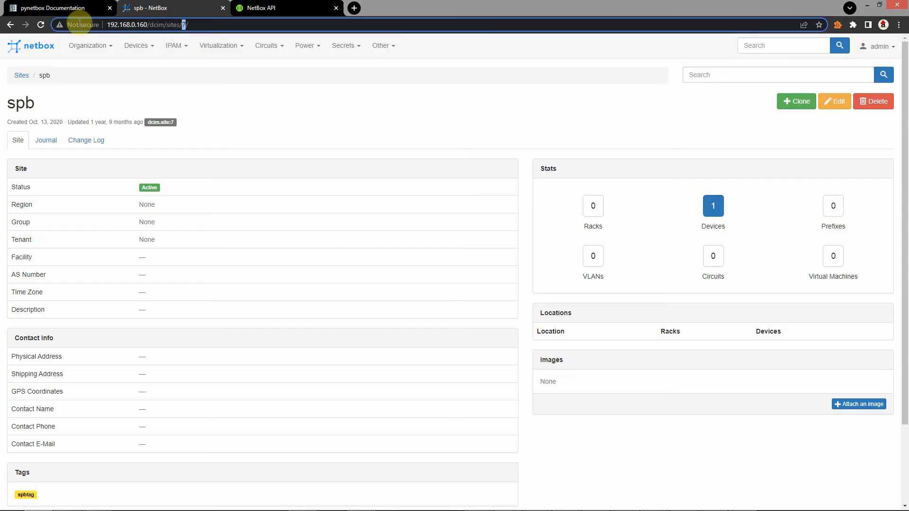
{"action": "left_click", "coordinate": [138, 45]}
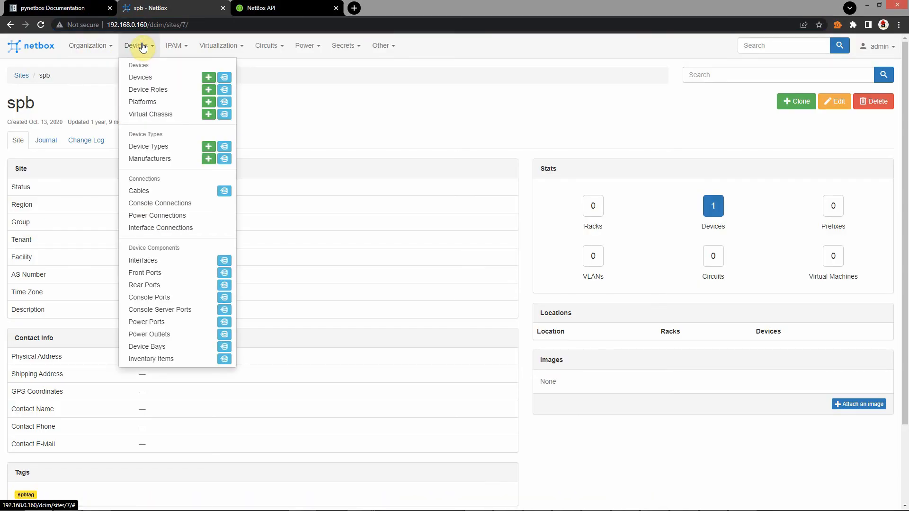
Review the device roles list and the default role's details.
{"action": "left_click", "coordinate": [163, 89]}
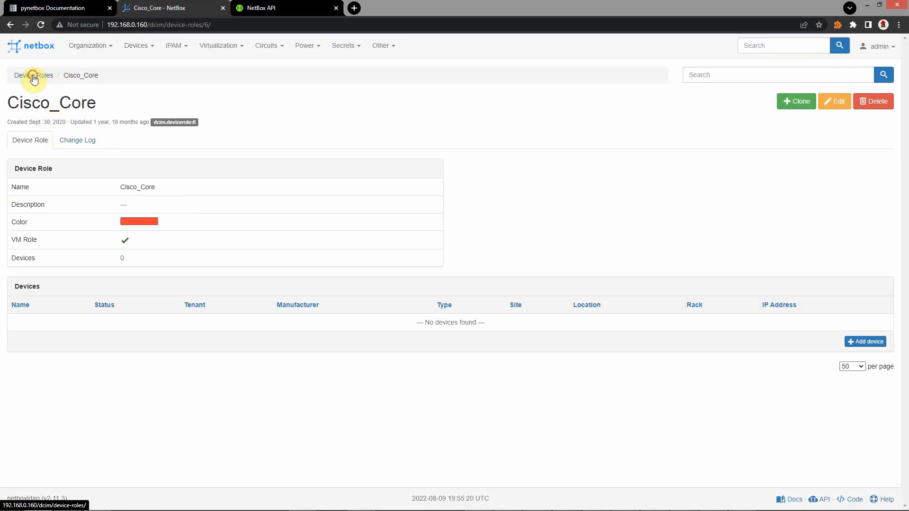
{"action": "left_click", "coordinate": [33, 75]}
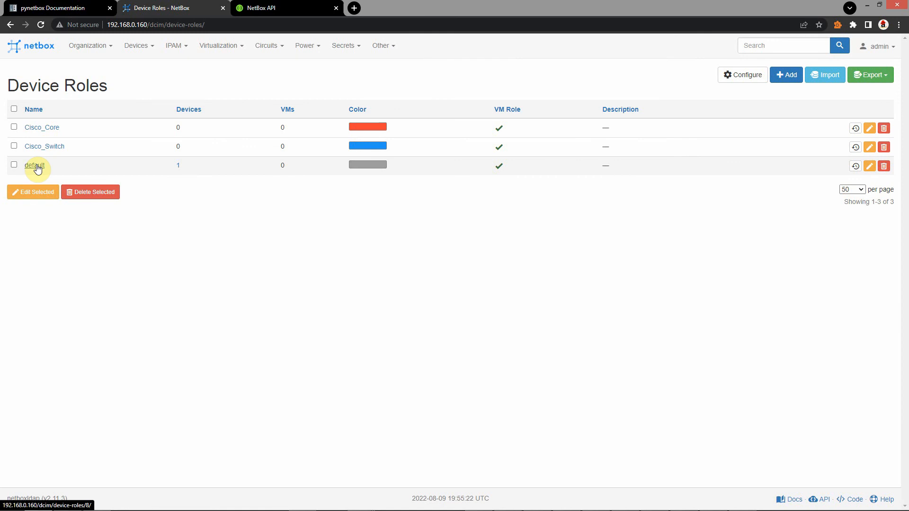
{"action": "left_click", "coordinate": [34, 165]}
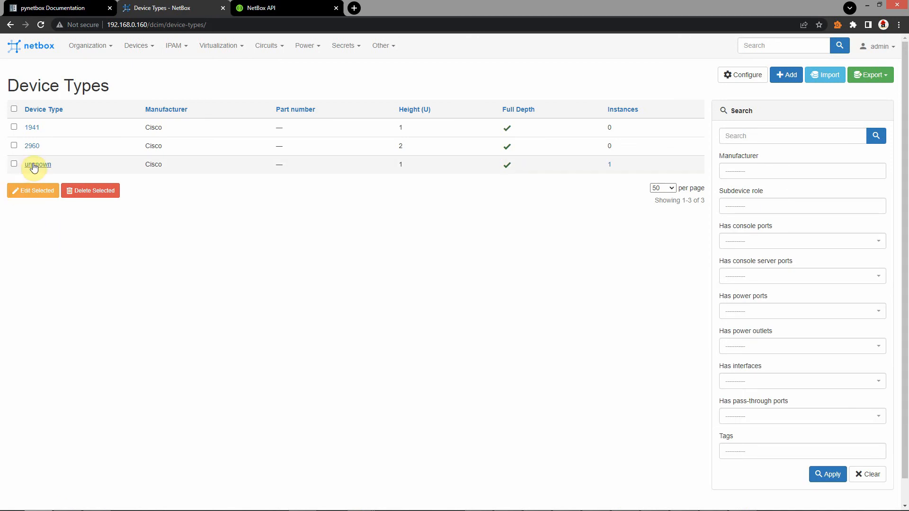
View the Cisco unknown device type page, ID 6, then return to the code editor.
{"action": "left_click", "coordinate": [37, 165]}
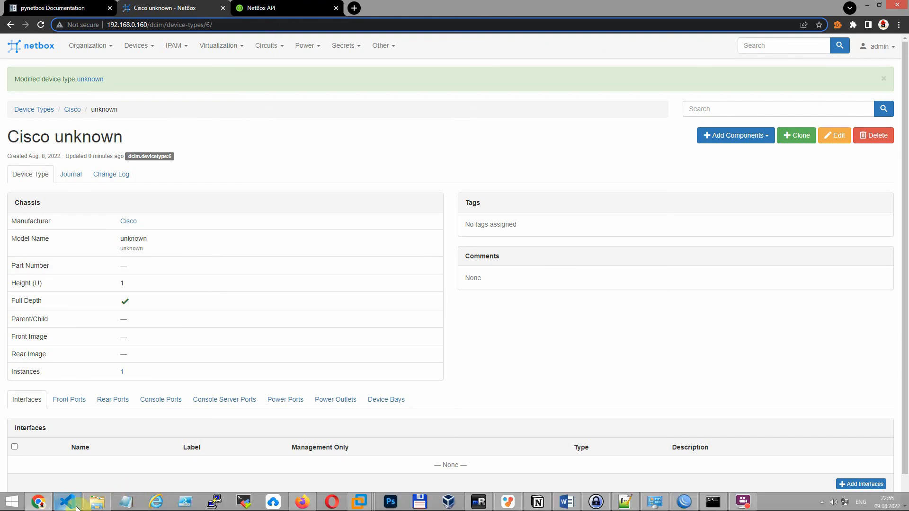
{"action": "left_click", "coordinate": [67, 501]}
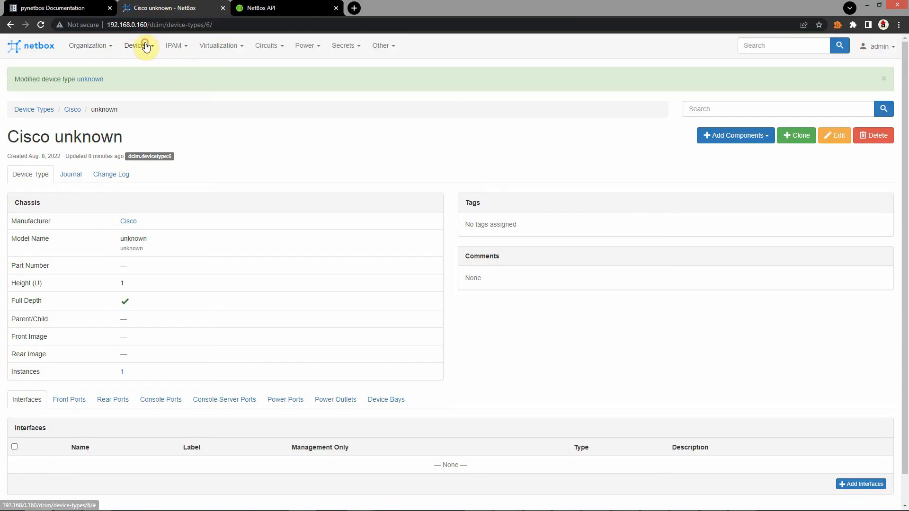
Delete device R1 from the Devices list, leaving no devices.
{"action": "left_click", "coordinate": [137, 45]}
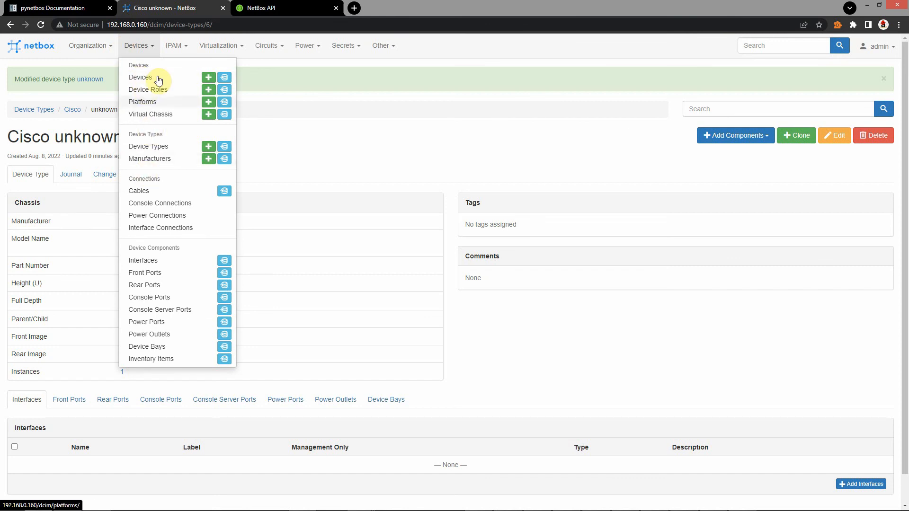
{"action": "left_click", "coordinate": [140, 77]}
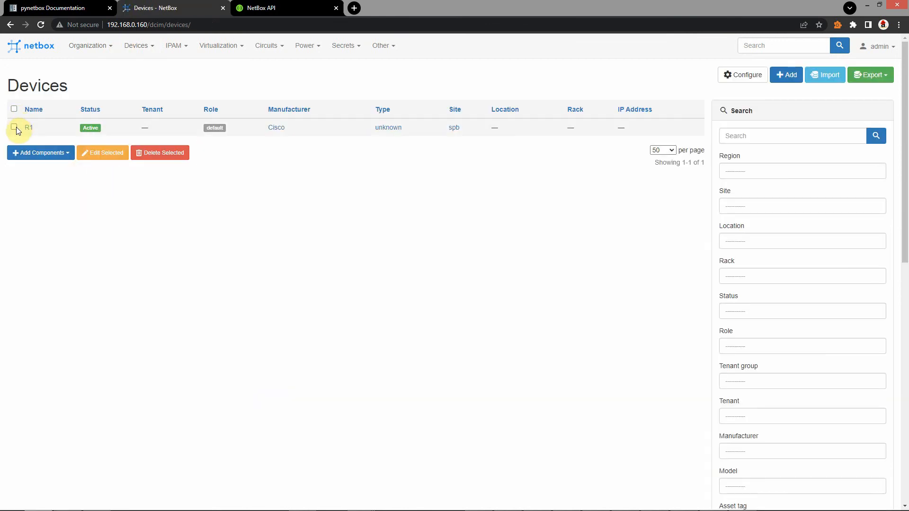
{"action": "left_click", "coordinate": [14, 127]}
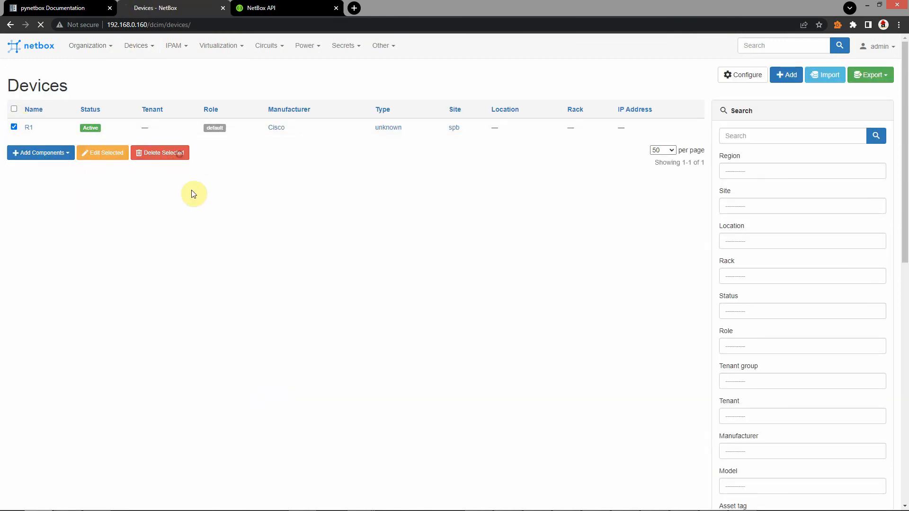
{"action": "left_click", "coordinate": [160, 152]}
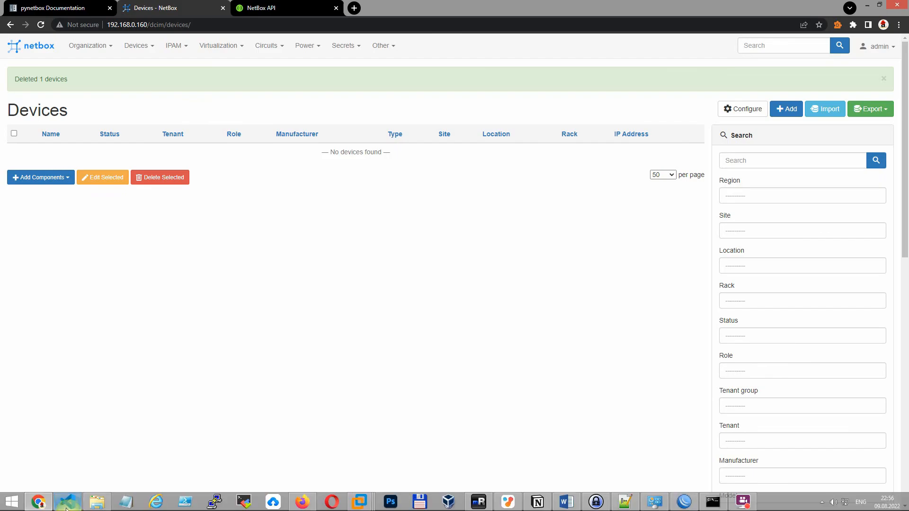
Run addbulkdevices.py in the editor terminal, printing R1, and return to the NetBox Devices page.
{"action": "left_click", "coordinate": [67, 500]}
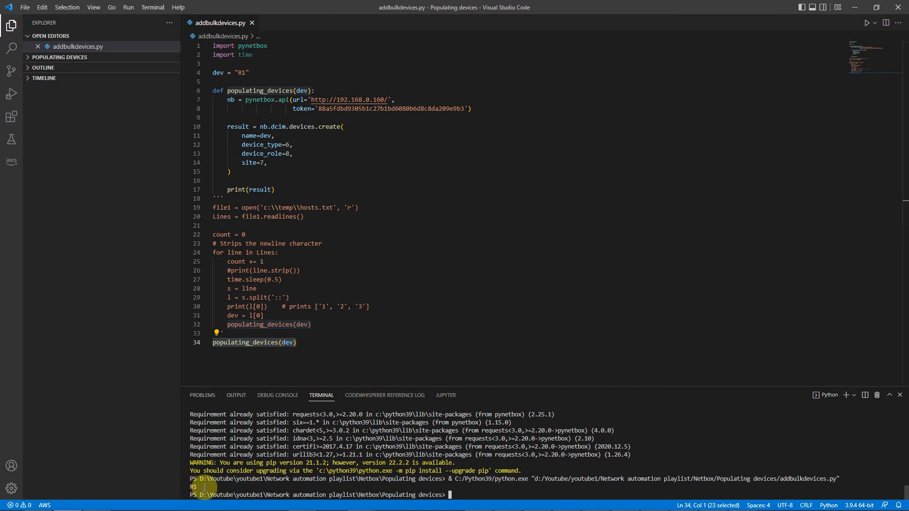
{"action": "mouse_move", "coordinate": [38, 501]}
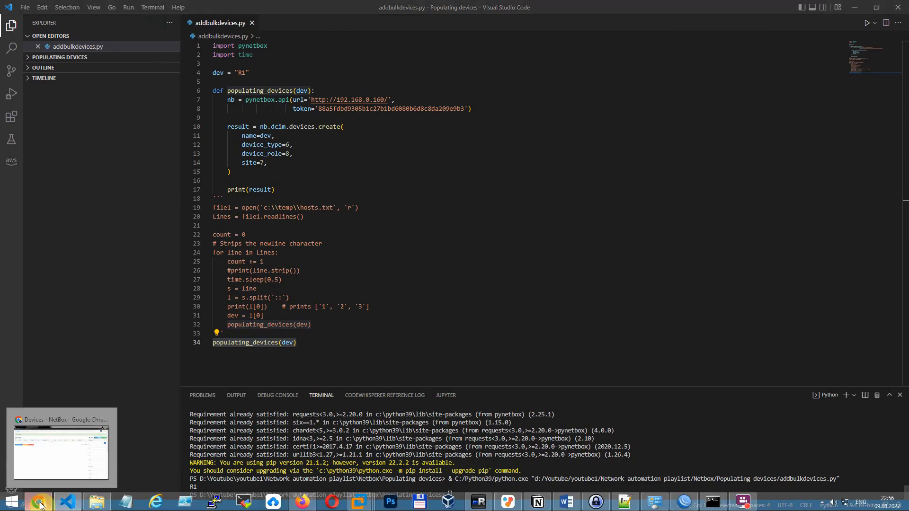
{"action": "left_click", "coordinate": [37, 501]}
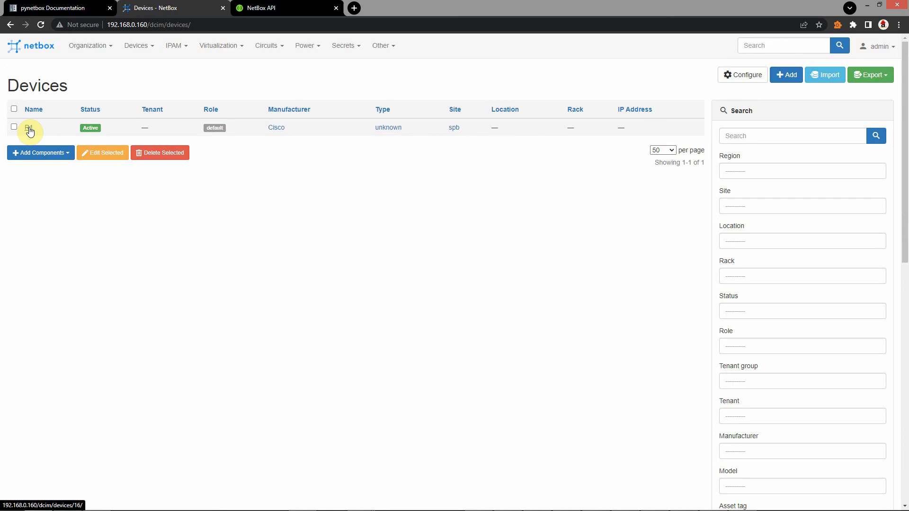
View the details of device R1, the active Cisco device at site spb.
{"action": "left_click", "coordinate": [29, 127]}
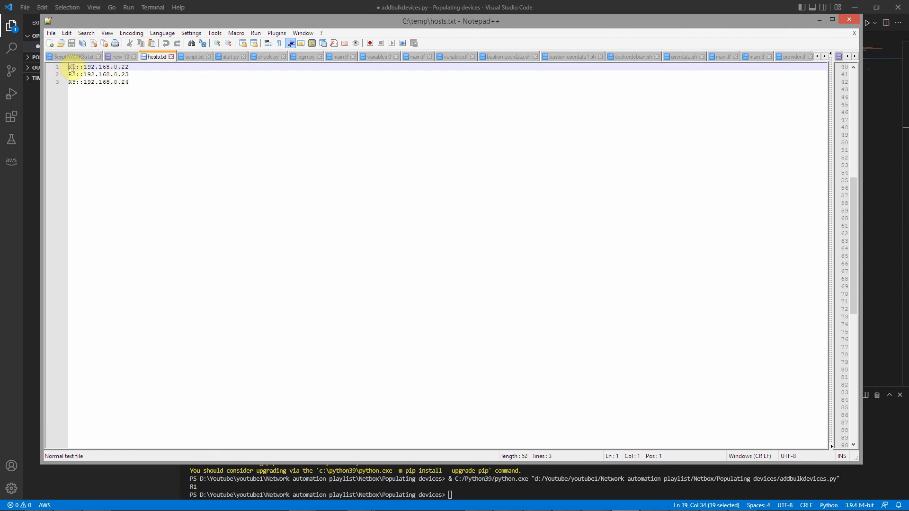
Point out the R1 line in C:\temp\hosts.txt to show its host/IP format.
{"action": "left_click", "coordinate": [84, 66]}
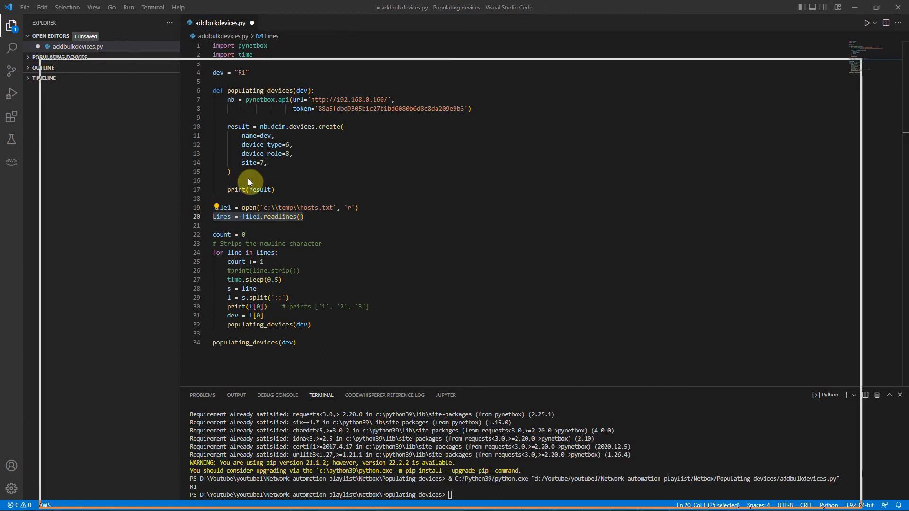
Re-enable the hosts.txt reading loop, drop the trailing populating_devices(dev) call, and save the script.
{"action": "left_click_drag", "start_coordinate": [263, 208], "coordinate": [338, 207]}
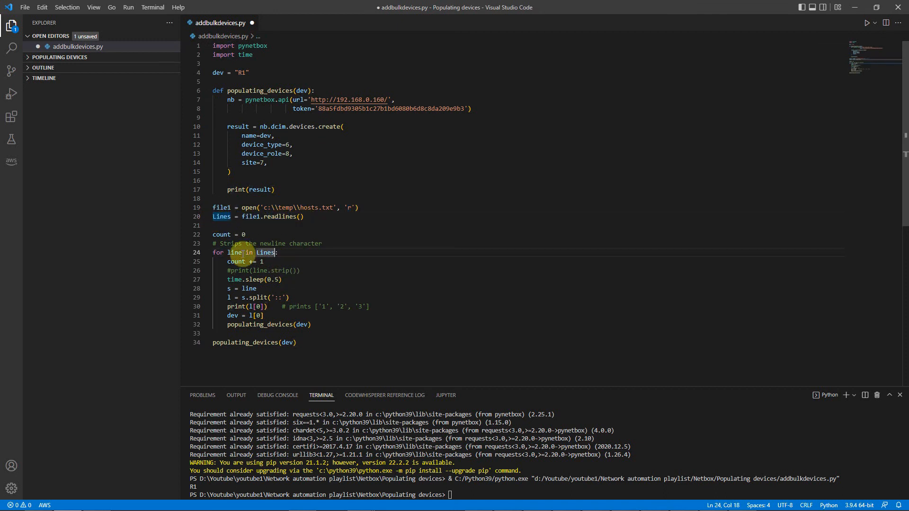
{"action": "double_click", "coordinate": [235, 252]}
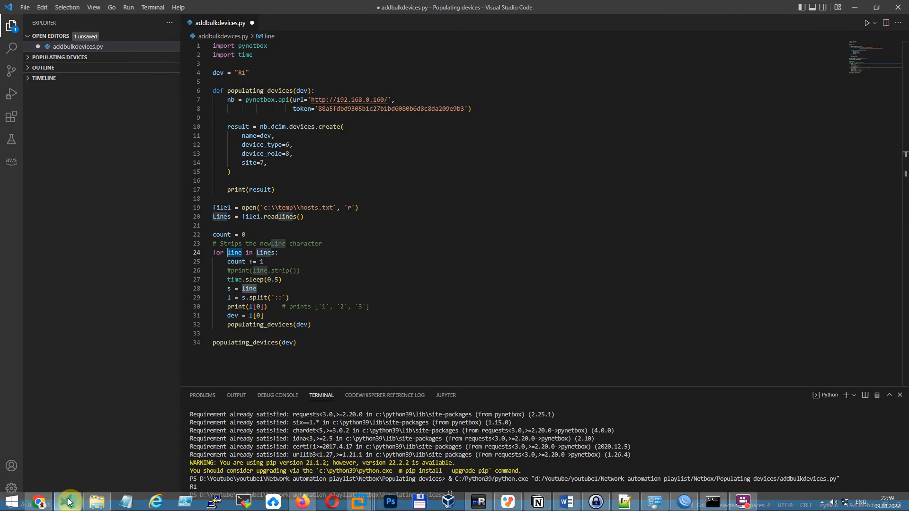
{"action": "mouse_move", "coordinate": [68, 501]}
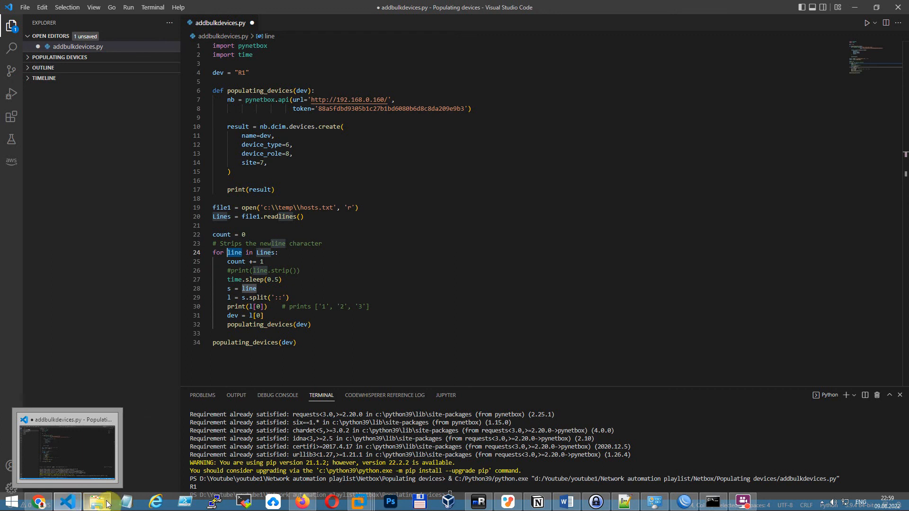
{"action": "mouse_move", "coordinate": [67, 501]}
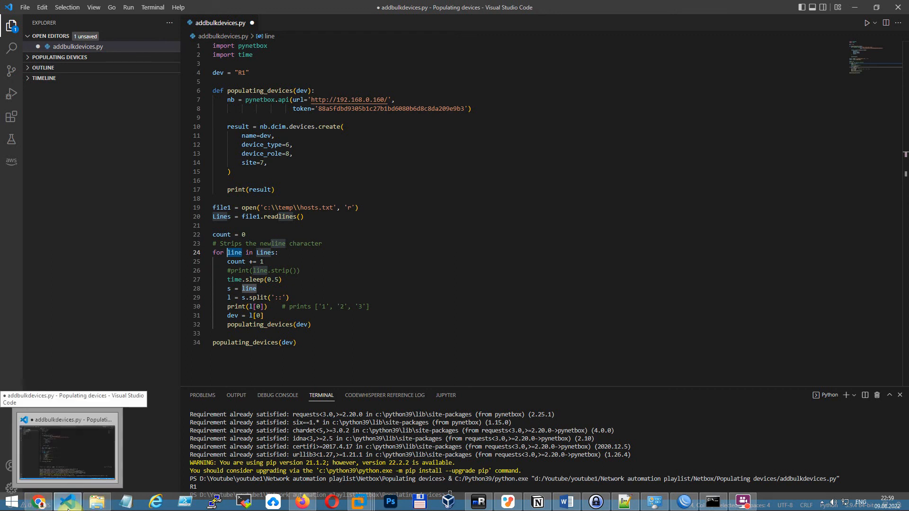
{"action": "mouse_move", "coordinate": [168, 338]}
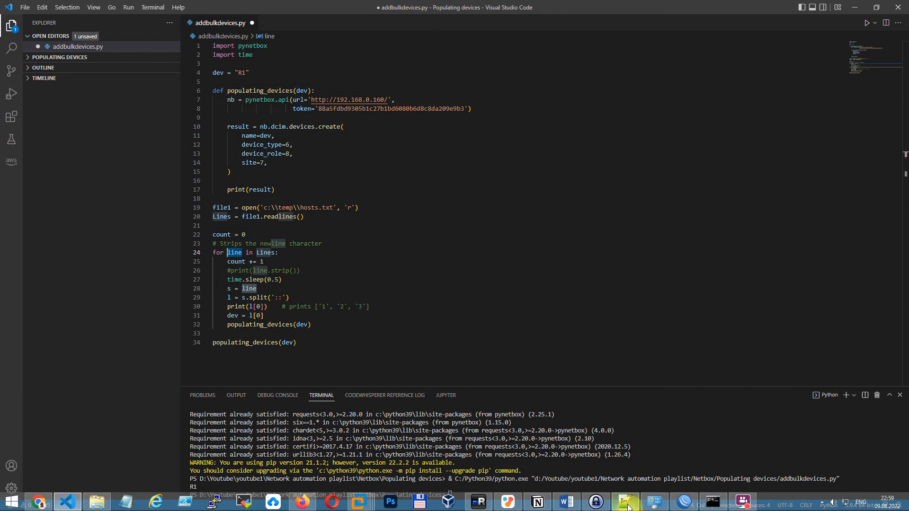
{"action": "left_click", "coordinate": [626, 502]}
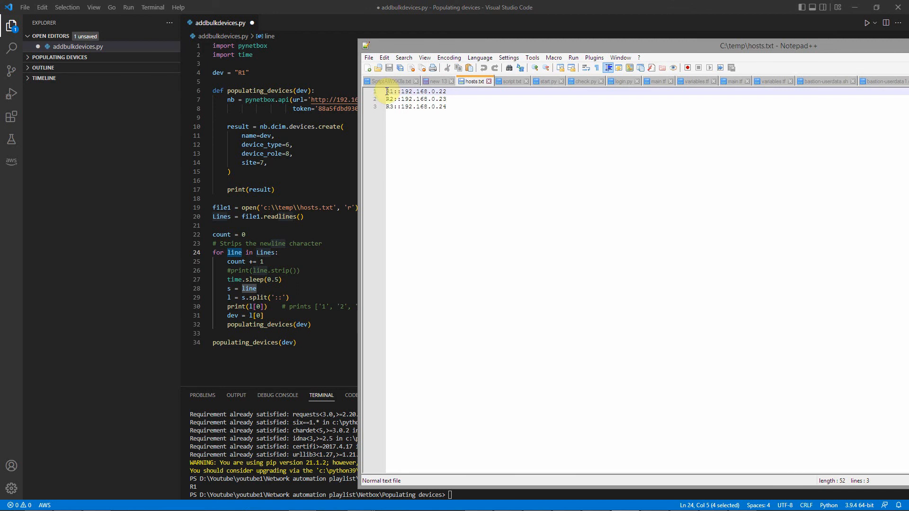
{"action": "left_click", "coordinate": [416, 98]}
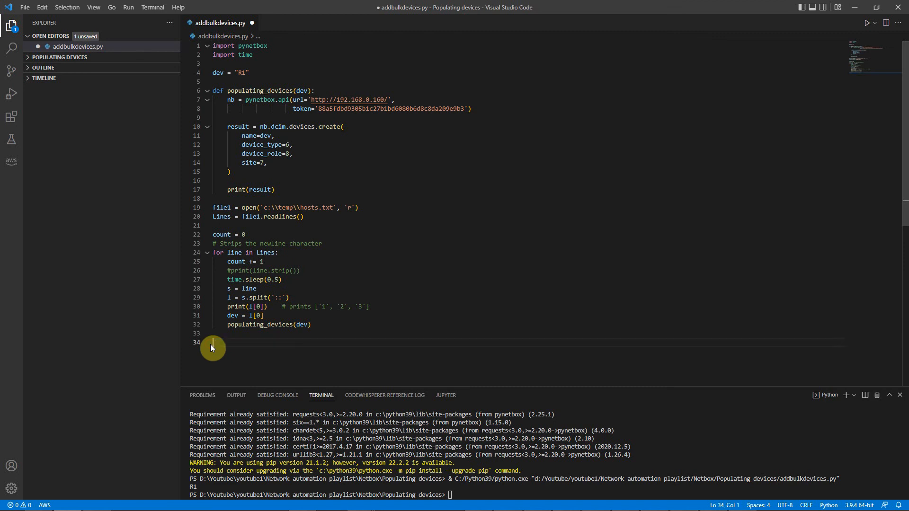
{"action": "key", "text": "ctrl+s"}
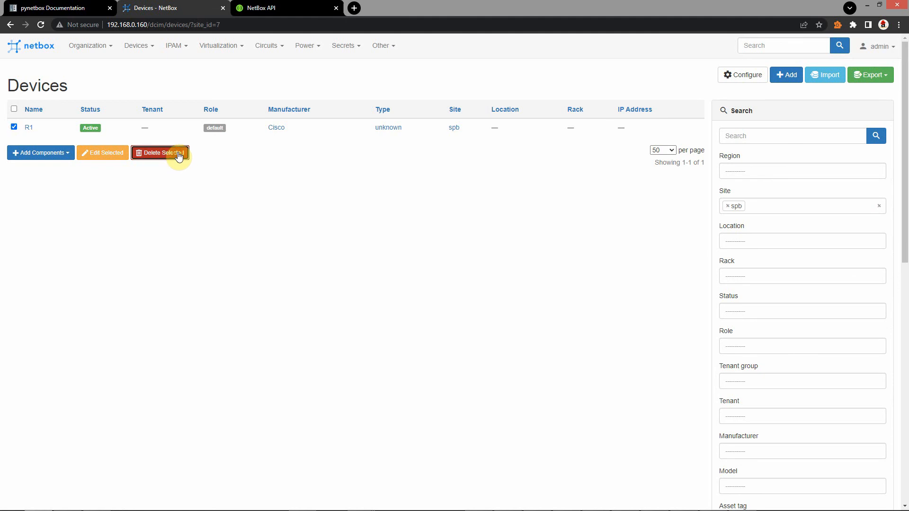
Delete the checked old R1 device from the Devices list filtered to site spb.
{"action": "left_click", "coordinate": [161, 152]}
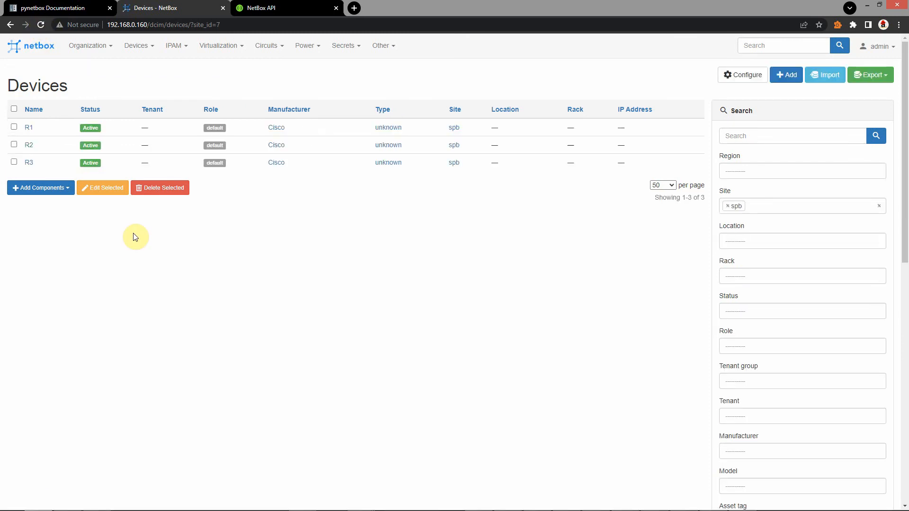
{"action": "mouse_move", "coordinate": [155, 199]}
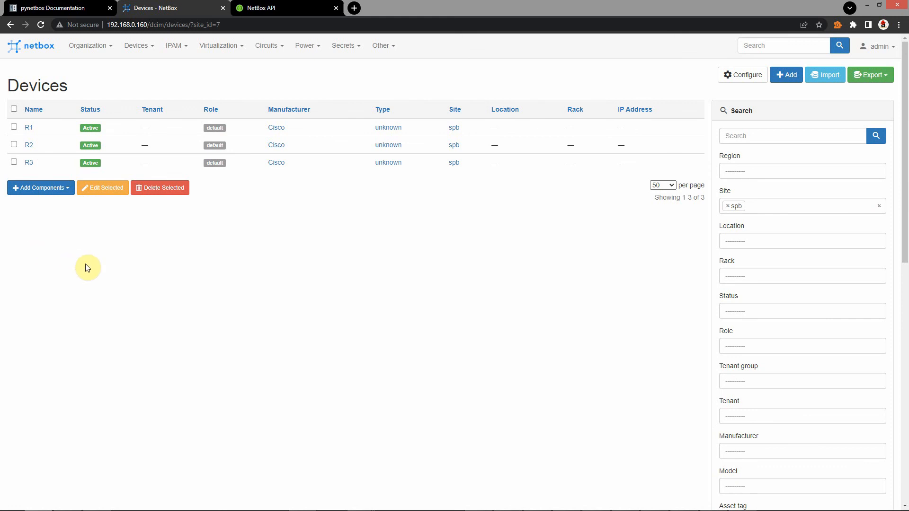
{"action": "mouse_move", "coordinate": [320, 176]}
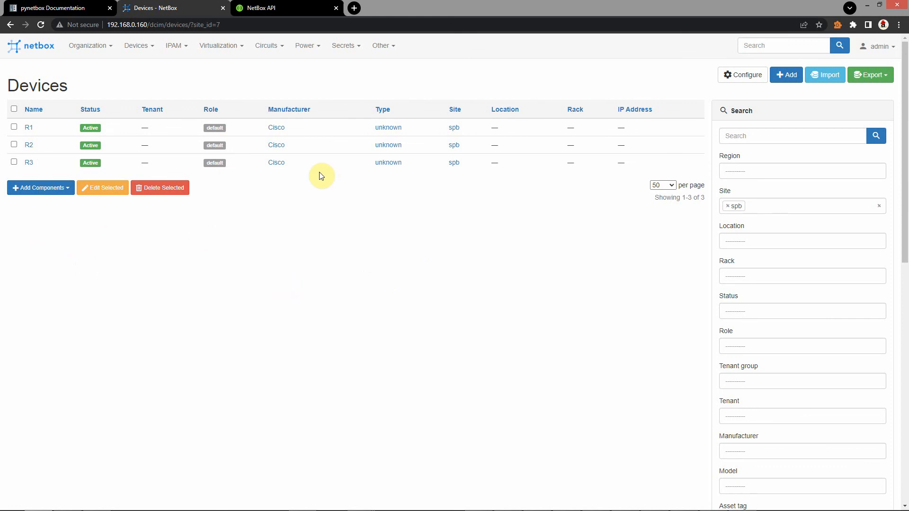